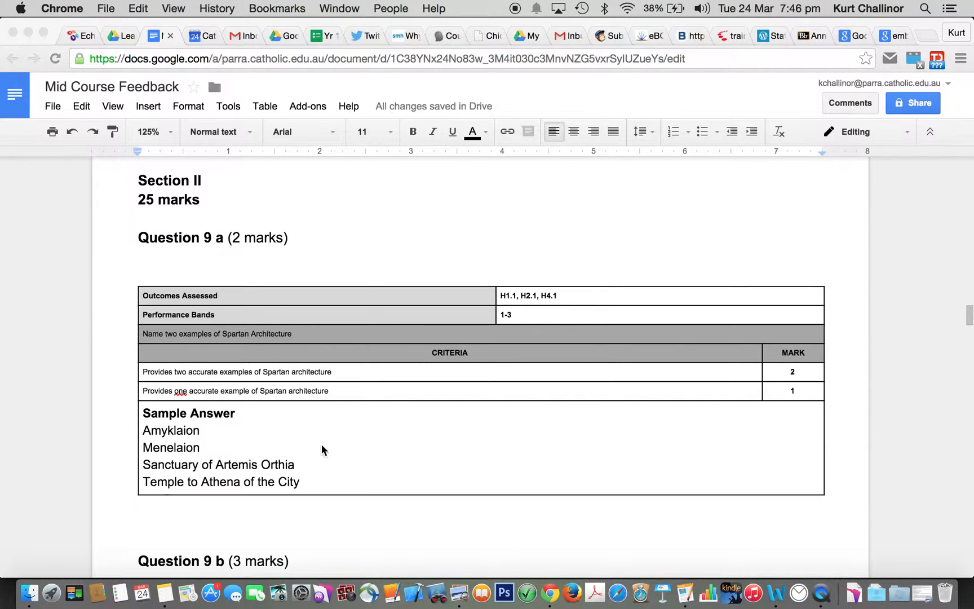
# Step: Highlight Amyklaion, Menelaion and Sanctuary of Artemis Orthia in green in the 9a answer
pyautogui.moveTo(142, 430); pyautogui.dragTo(296, 464)
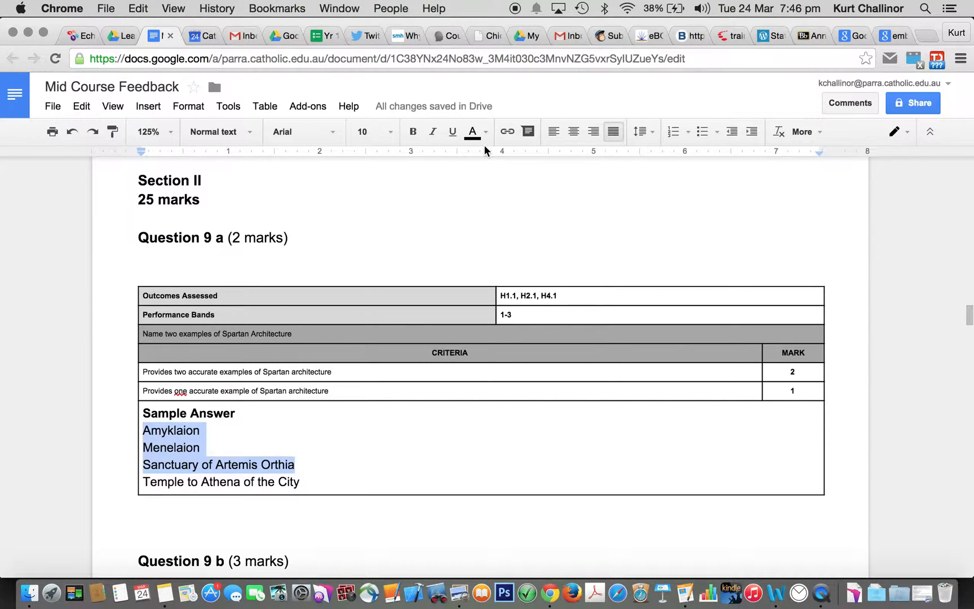
pyautogui.click(472, 131)
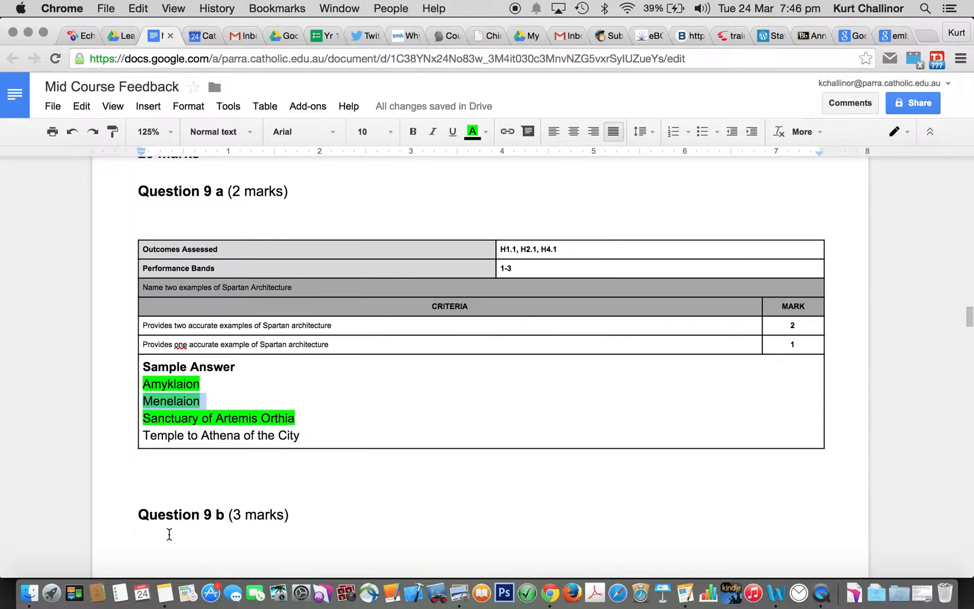
# Step: Highlight 'state owned allotment of land', 'each male Spartan citizen' and 'completion of the agoge' in green
pyautogui.scroll(-3)
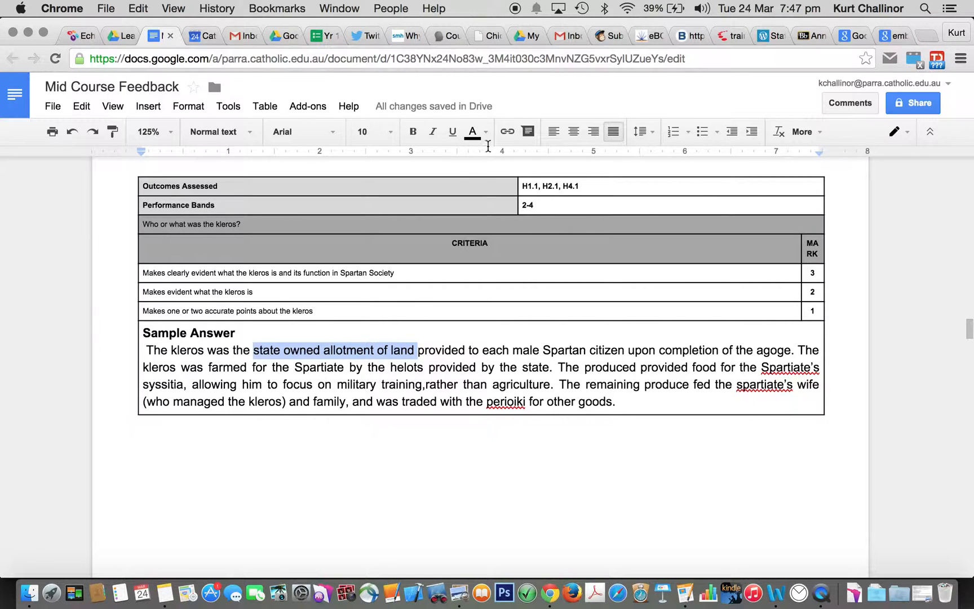
pyautogui.click(471, 132)
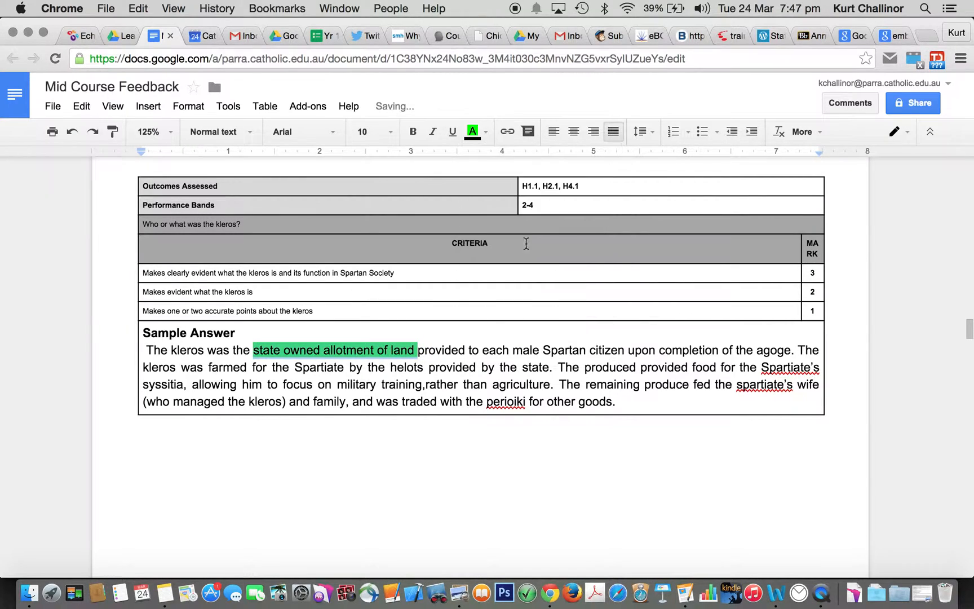
pyautogui.moveTo(483, 350); pyautogui.dragTo(621, 350)
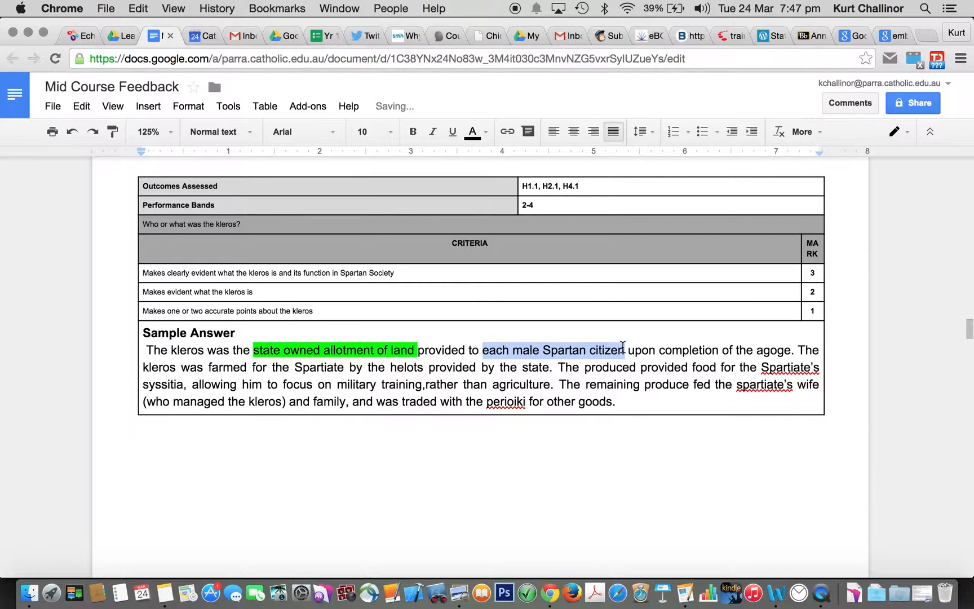
pyautogui.click(473, 132)
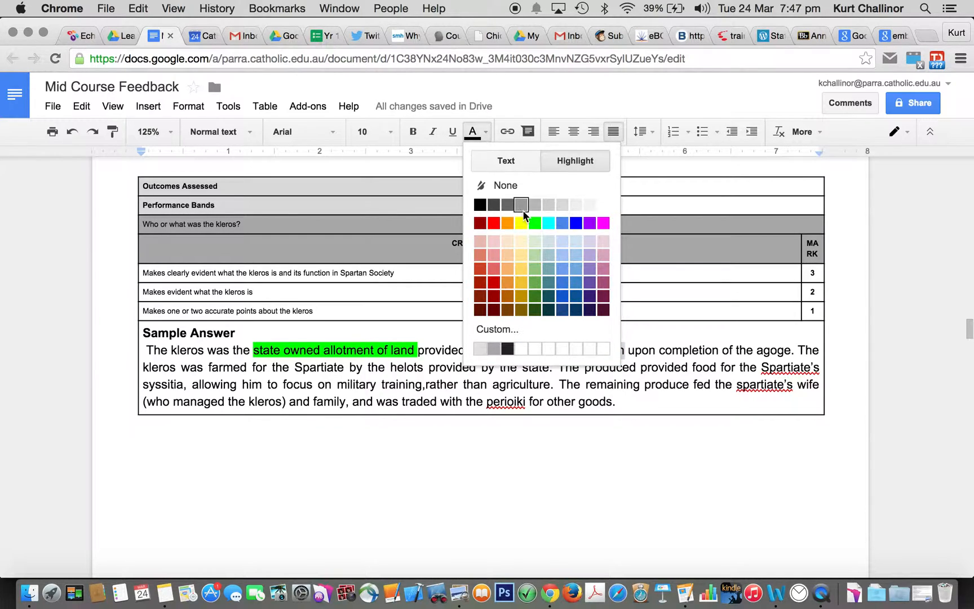
pyautogui.click(534, 223)
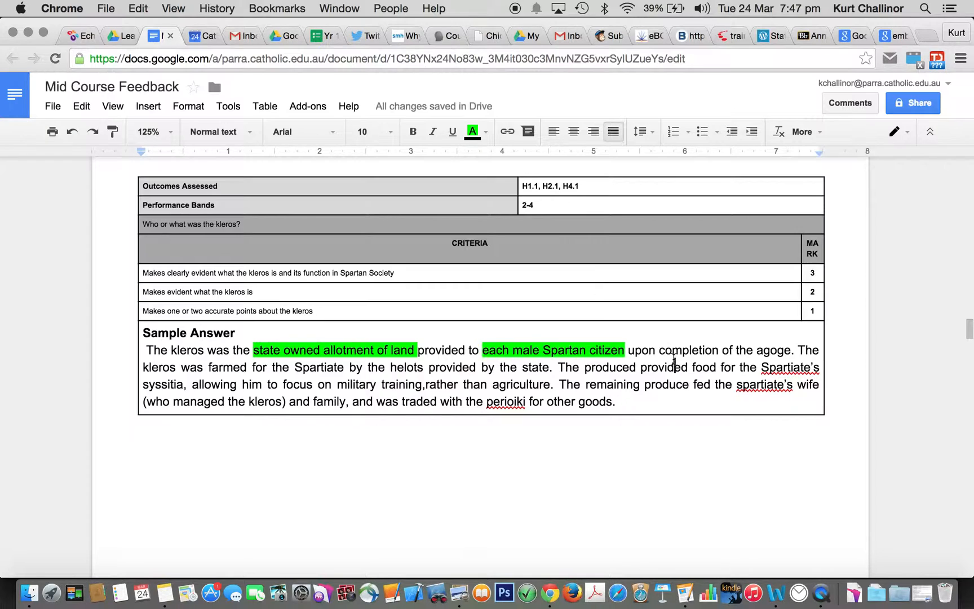
pyautogui.moveTo(659, 349); pyautogui.dragTo(793, 349)
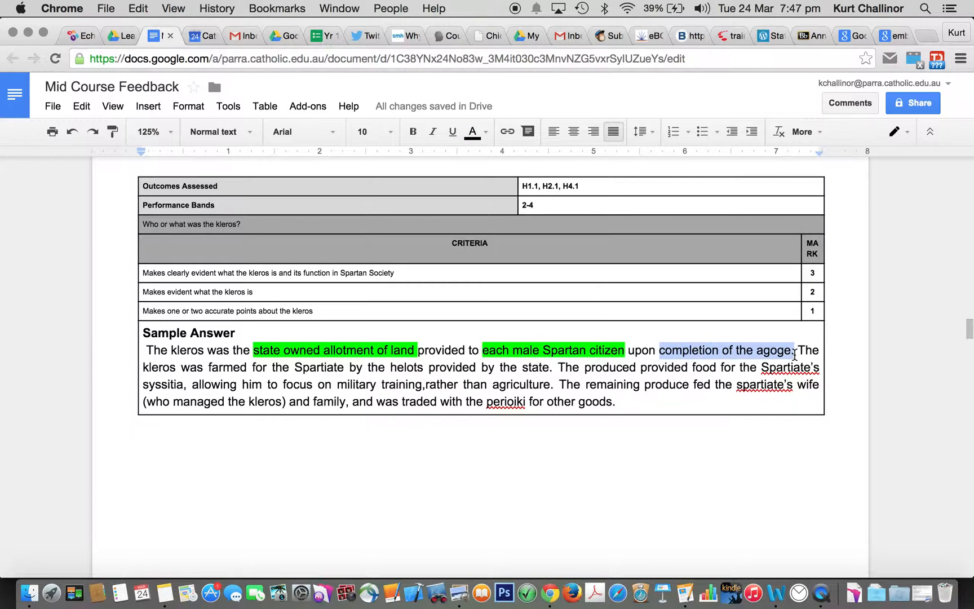
pyautogui.click(471, 131)
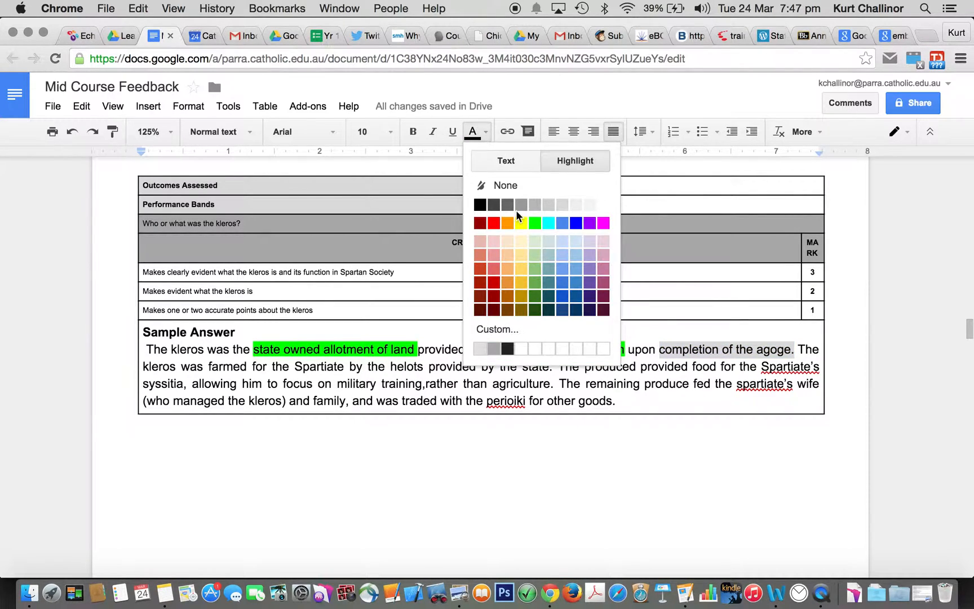
pyautogui.click(536, 221)
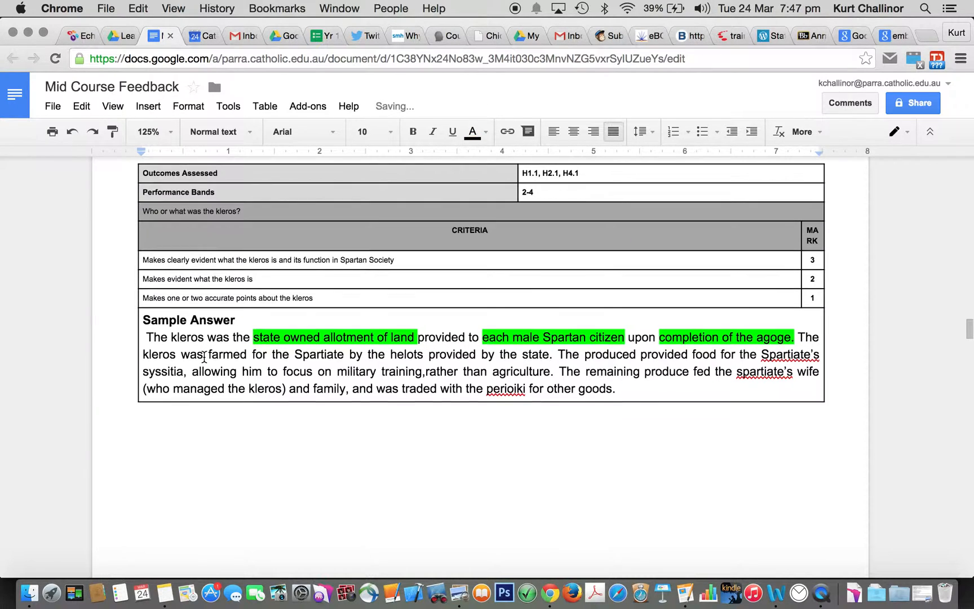
# Step: Highlight the helot farming, syssitia, Spartiate's wife and perioiki trade phrases in green
pyautogui.moveTo(208, 354); pyautogui.dragTo(400, 354)
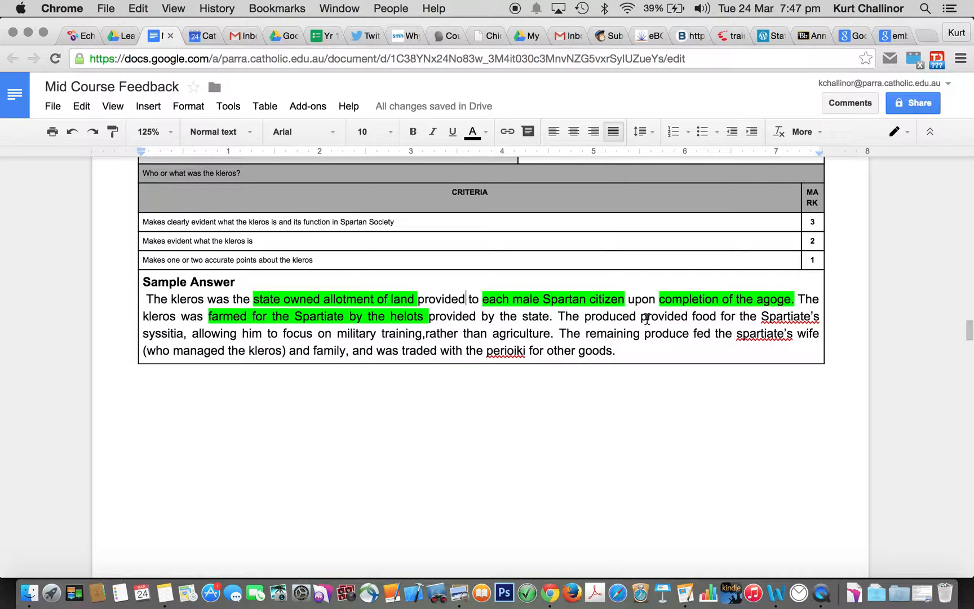
pyautogui.moveTo(643, 316); pyautogui.dragTo(185, 334)
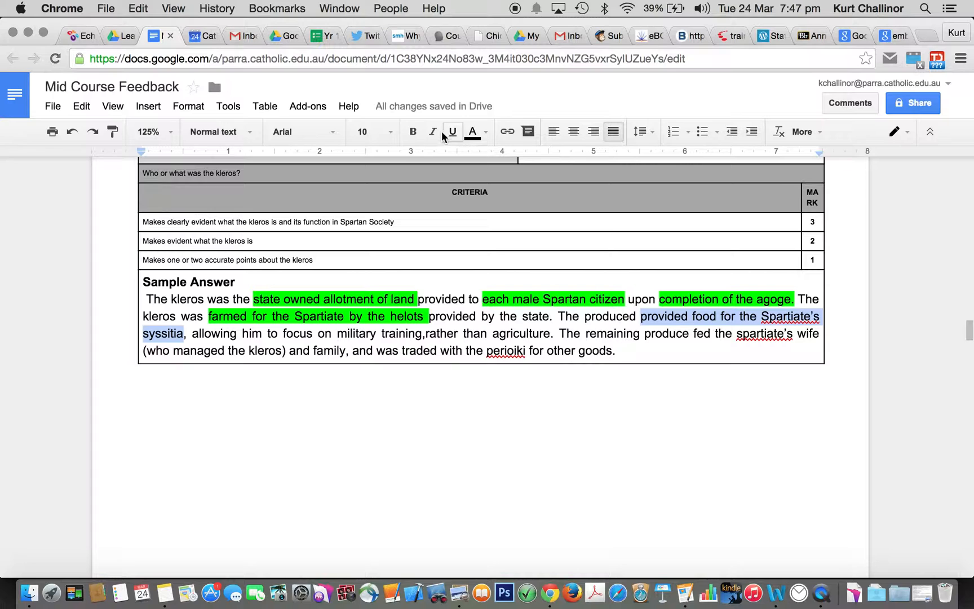
pyautogui.click(473, 131)
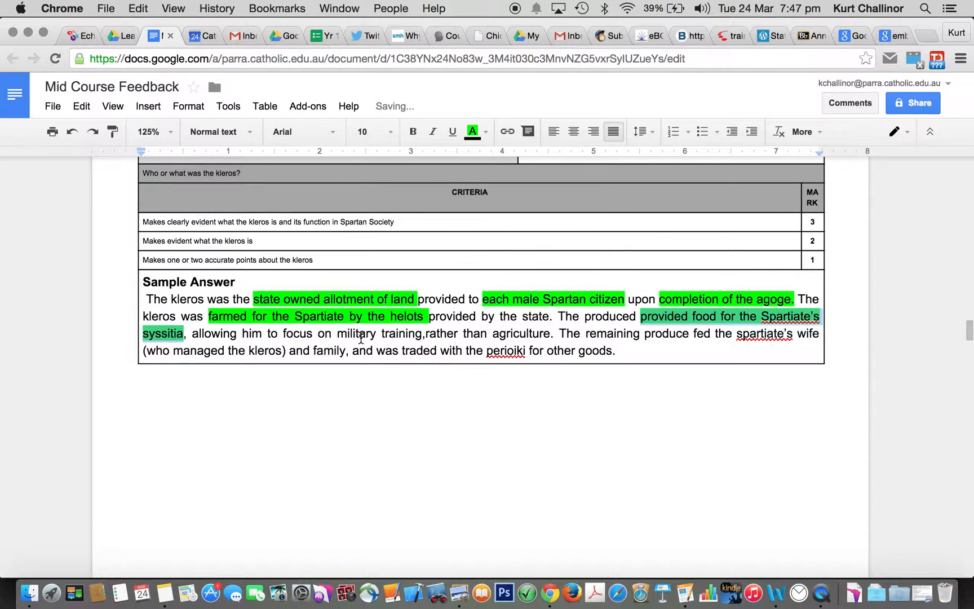
pyautogui.click(473, 131)
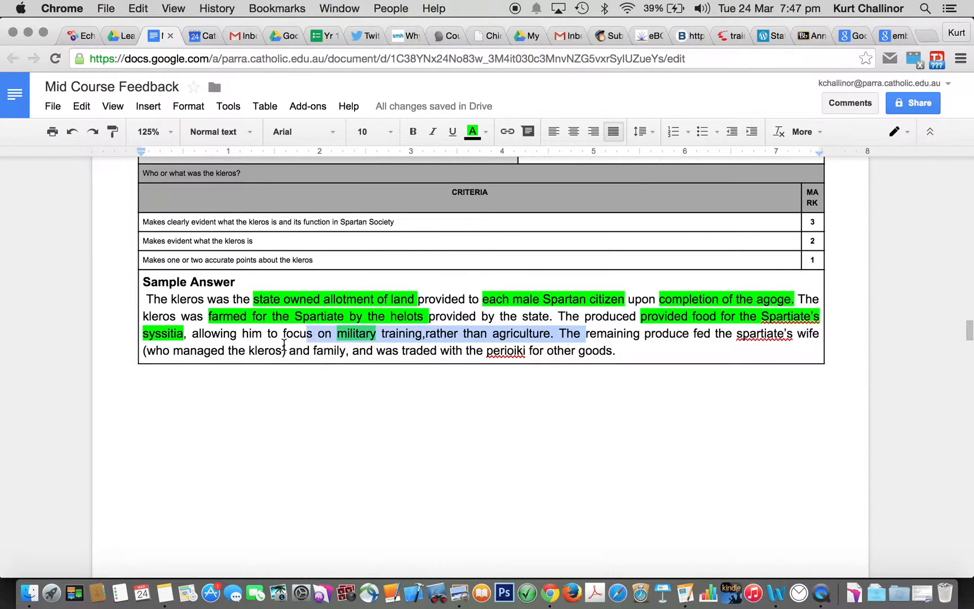
pyautogui.click(473, 131)
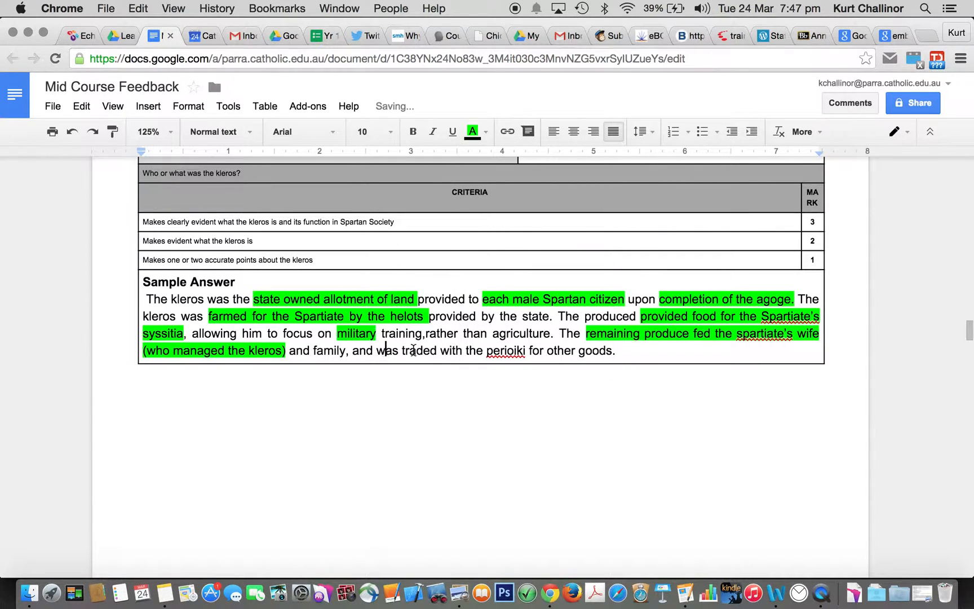
pyautogui.click(486, 131)
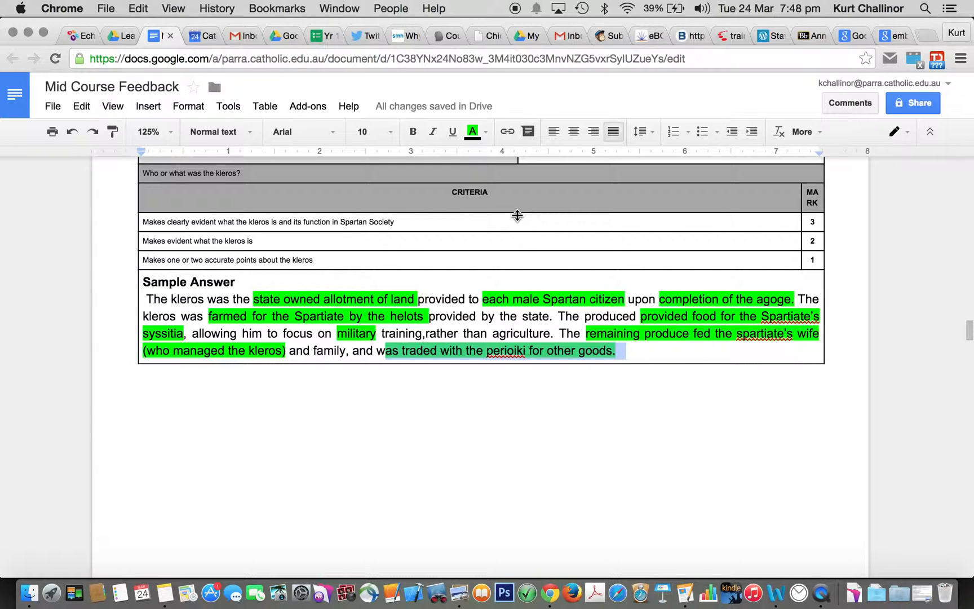
# Step: Scroll down to the Question 9c sample answer on Spartan marriage customs
pyautogui.scroll(-3)
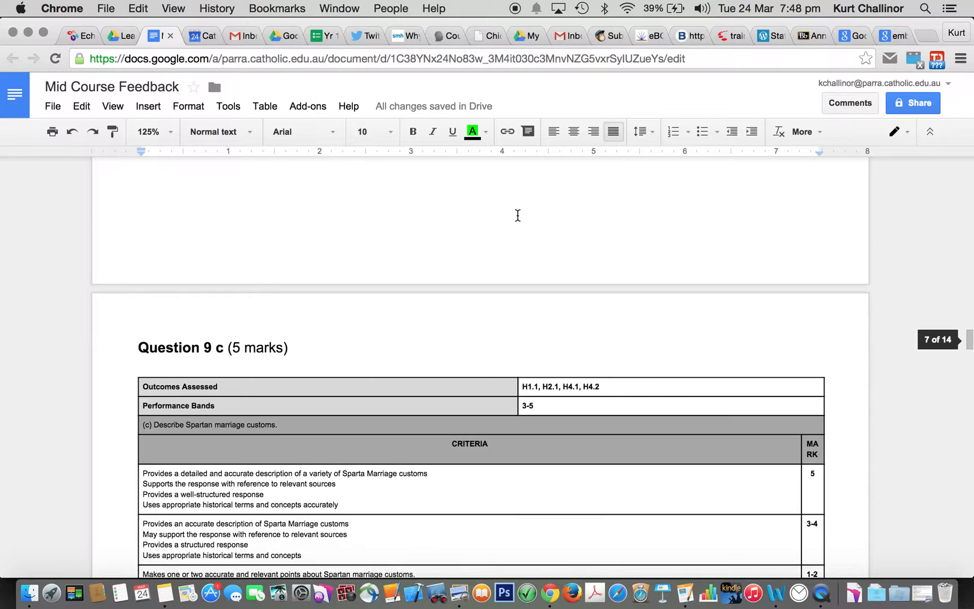
pyautogui.scroll(-3)
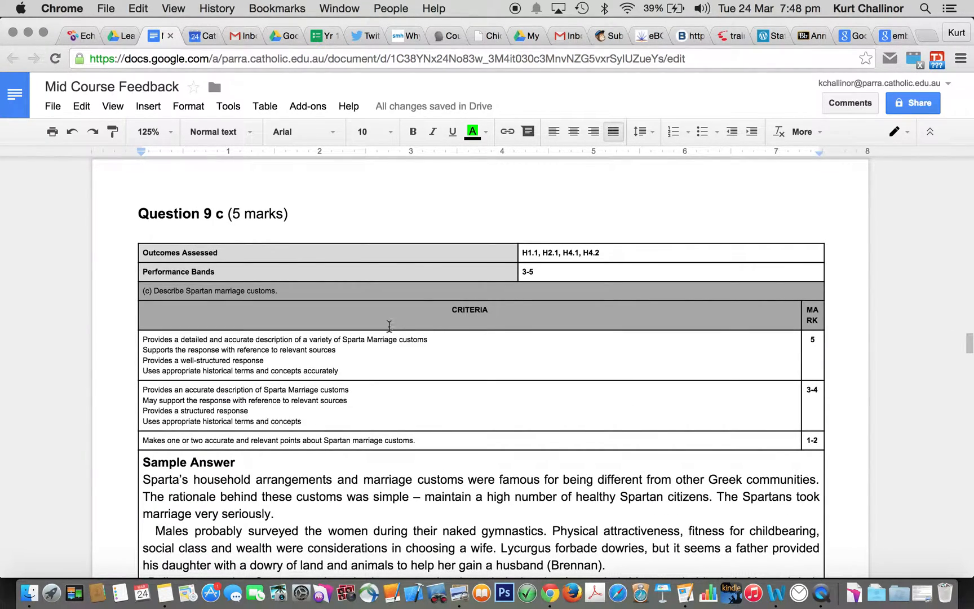
pyautogui.scroll(-3)
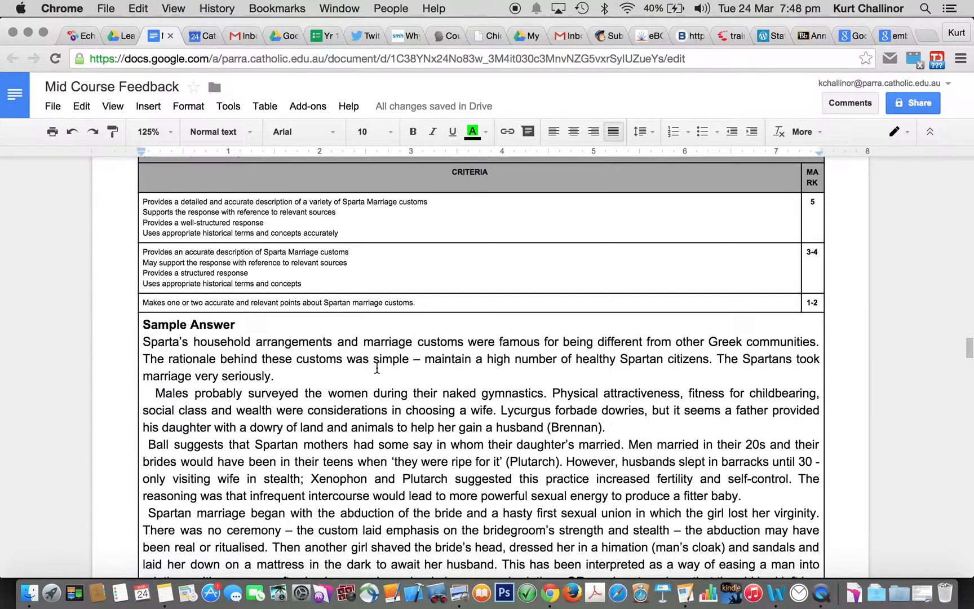
pyautogui.scroll(-3)
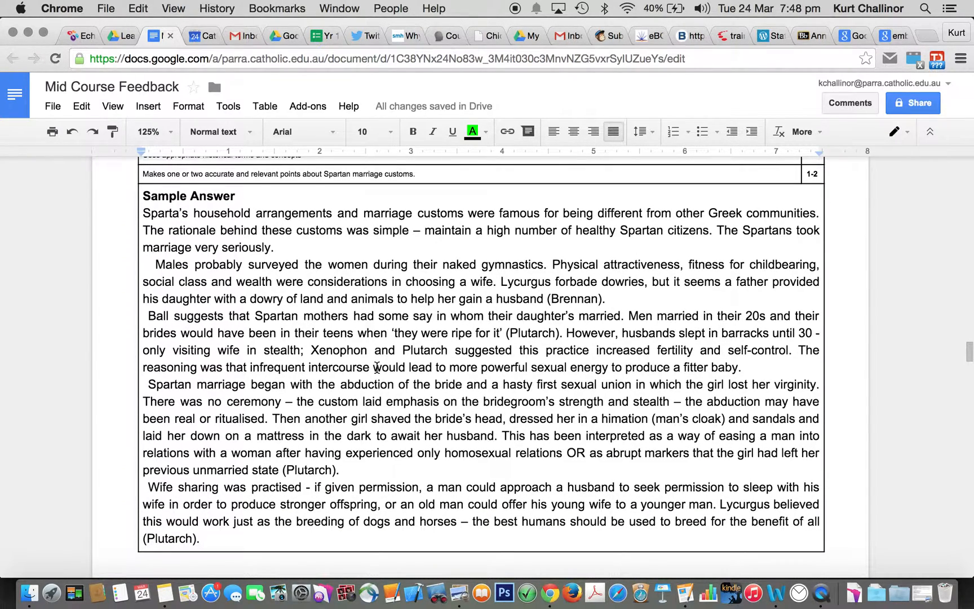
pyautogui.scroll(-3)
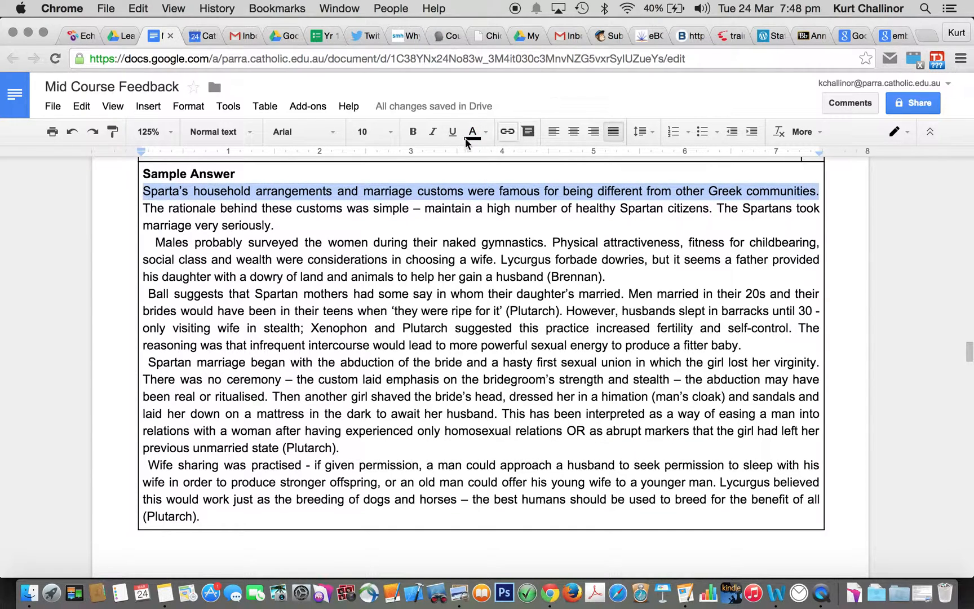
# Step: Highlight the first sentence cyan, 'healthy Spartan citizens' green and the naked gymnastics phrase yellow
pyautogui.click(472, 131)
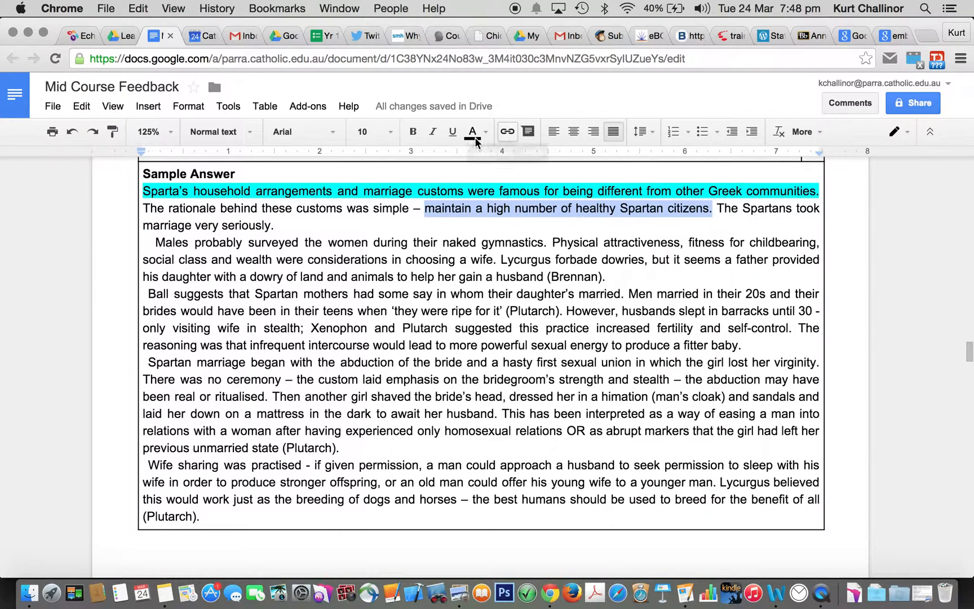
pyautogui.click(472, 131)
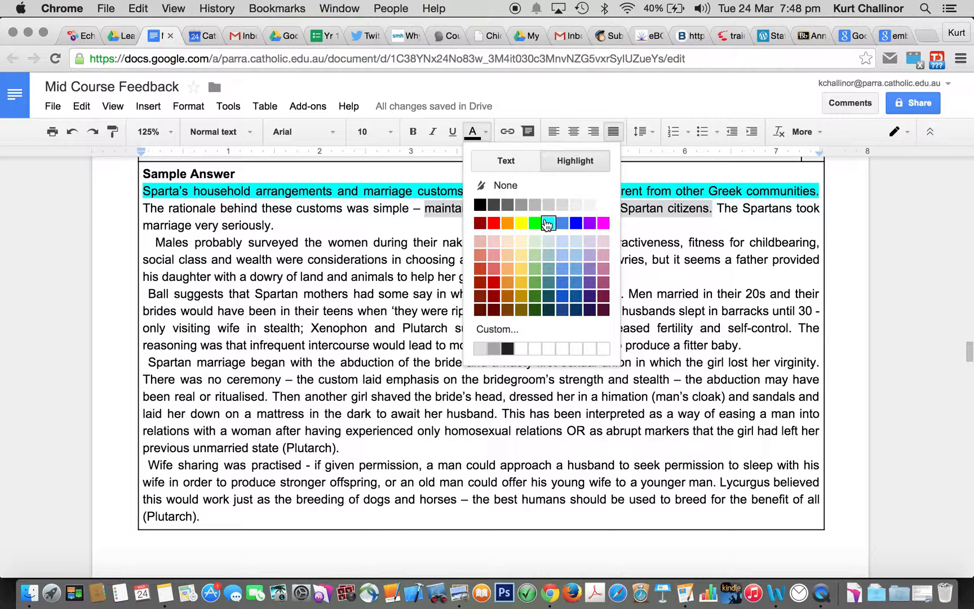
pyautogui.click(535, 223)
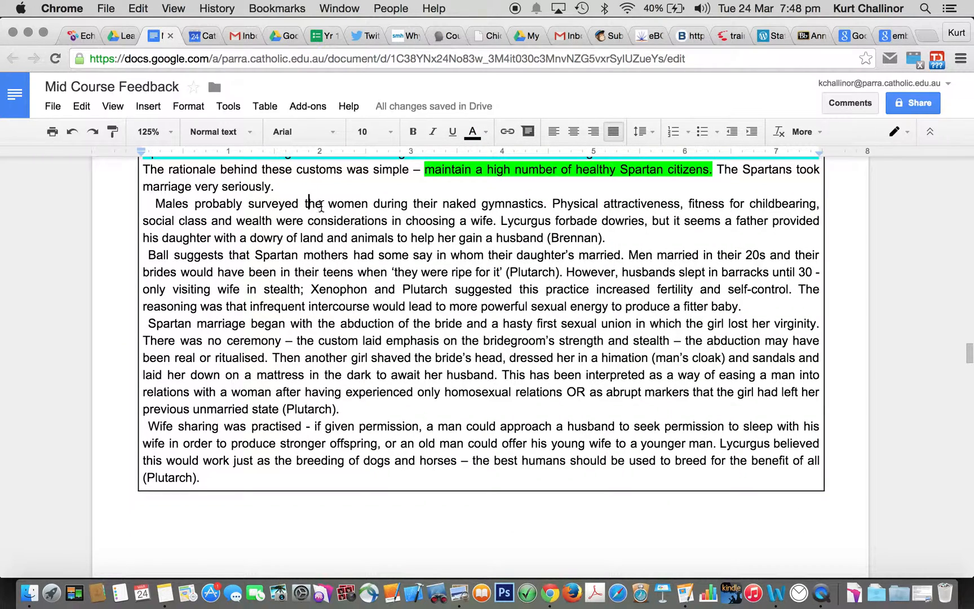
pyautogui.moveTo(195, 203); pyautogui.dragTo(545, 203)
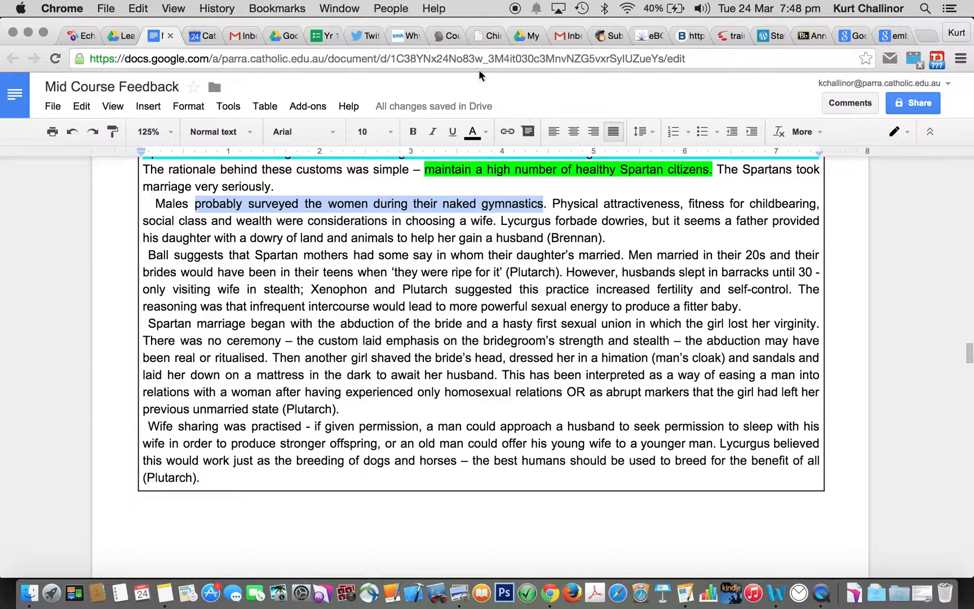
pyautogui.click(472, 131)
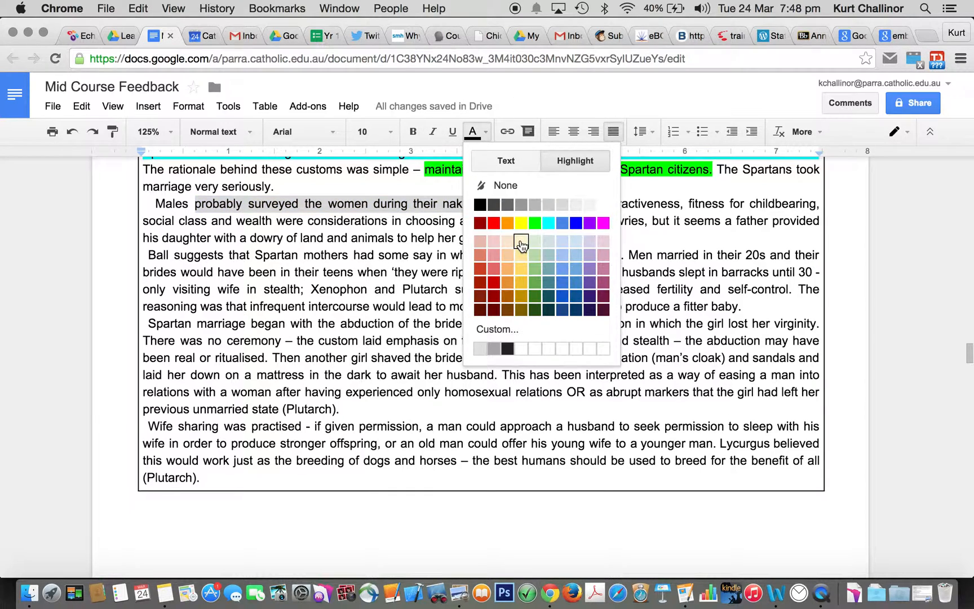
pyautogui.click(521, 223)
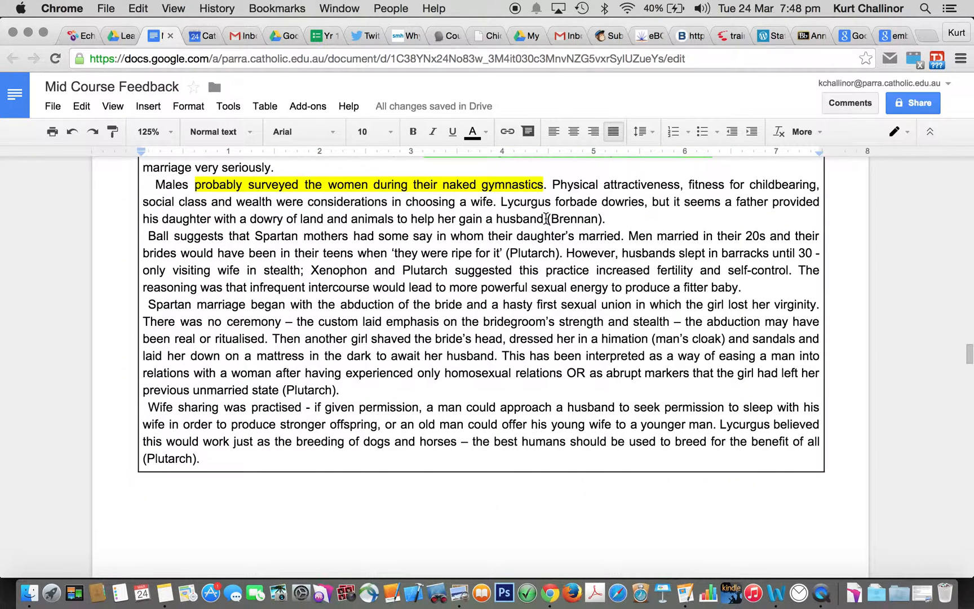
# Step: Highlight the Lycurgus dowry sentence in cyan and the Brennan reference in magenta
pyautogui.moveTo(501, 201); pyautogui.dragTo(538, 218)
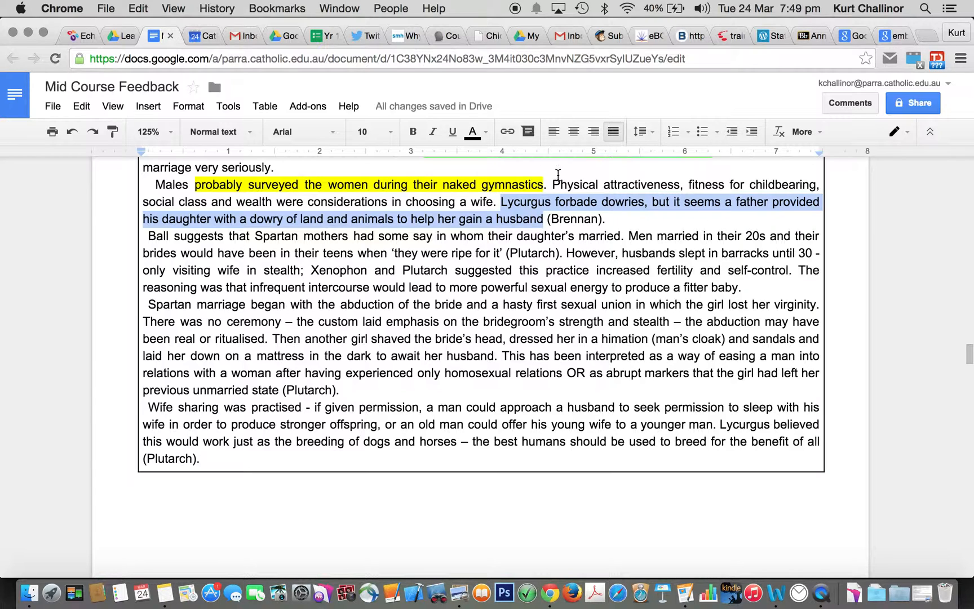
pyautogui.click(472, 131)
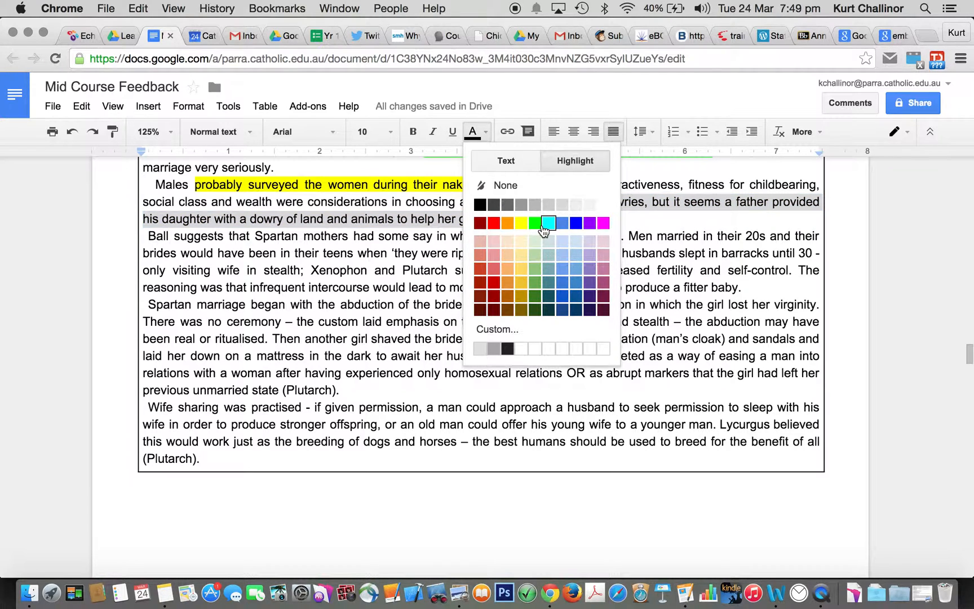
pyautogui.click(548, 223)
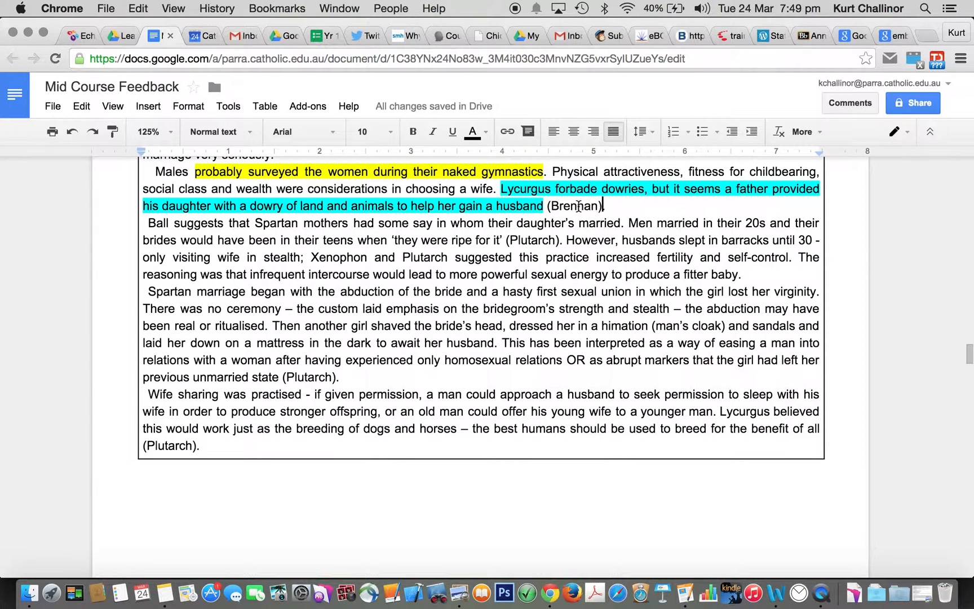
pyautogui.click(472, 131)
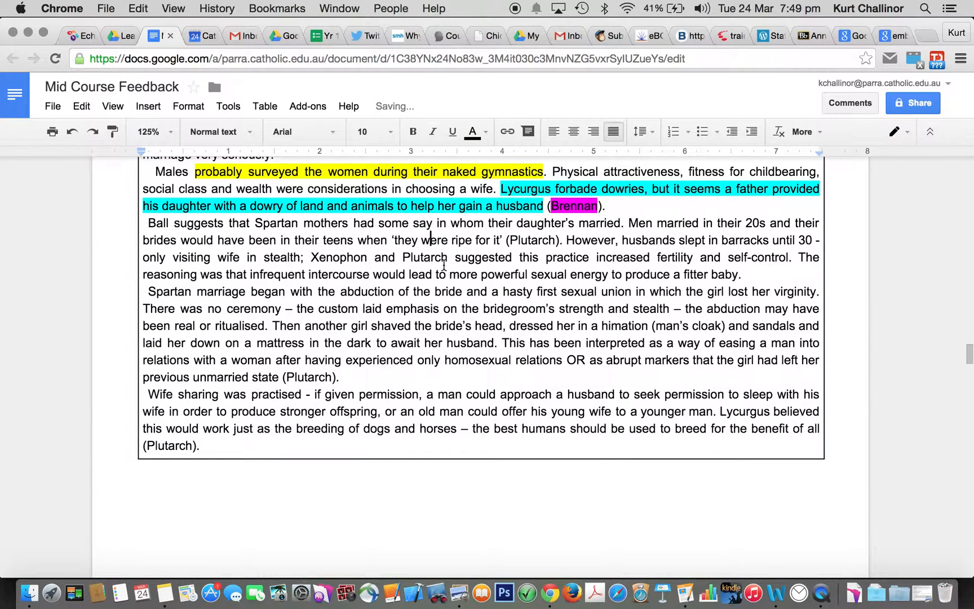
# Step: Highlight Ball in cyan, the Plutarch 'ripe for it' quote yellow and the Xenophon sentence orange
pyautogui.doubleClick(158, 223)
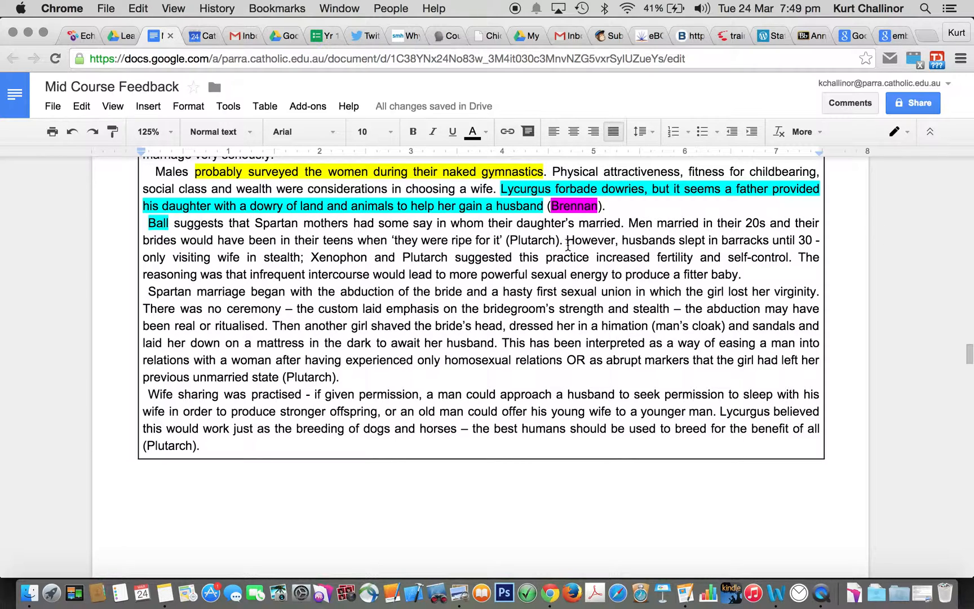
pyautogui.moveTo(392, 240); pyautogui.dragTo(561, 240)
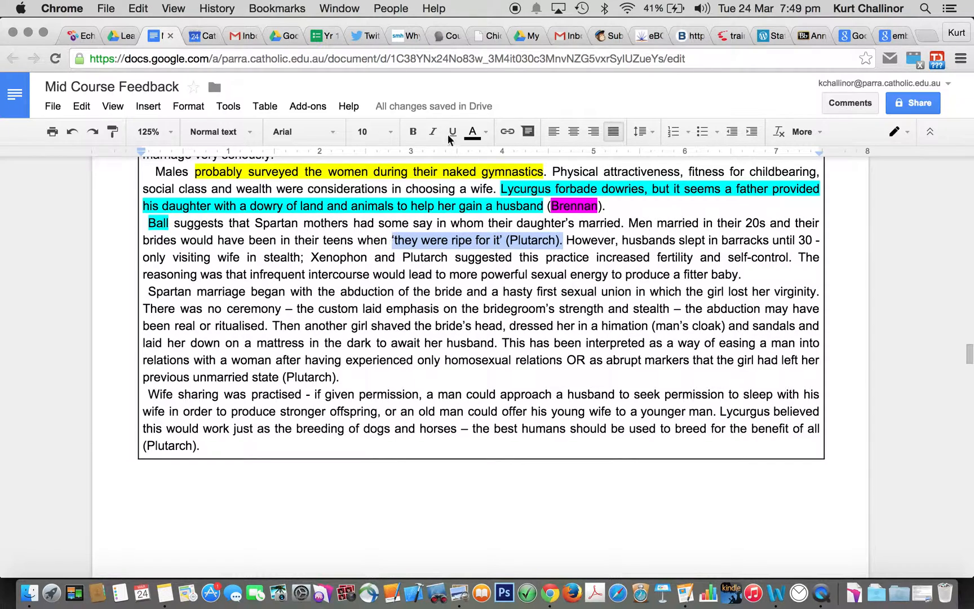
pyautogui.click(472, 132)
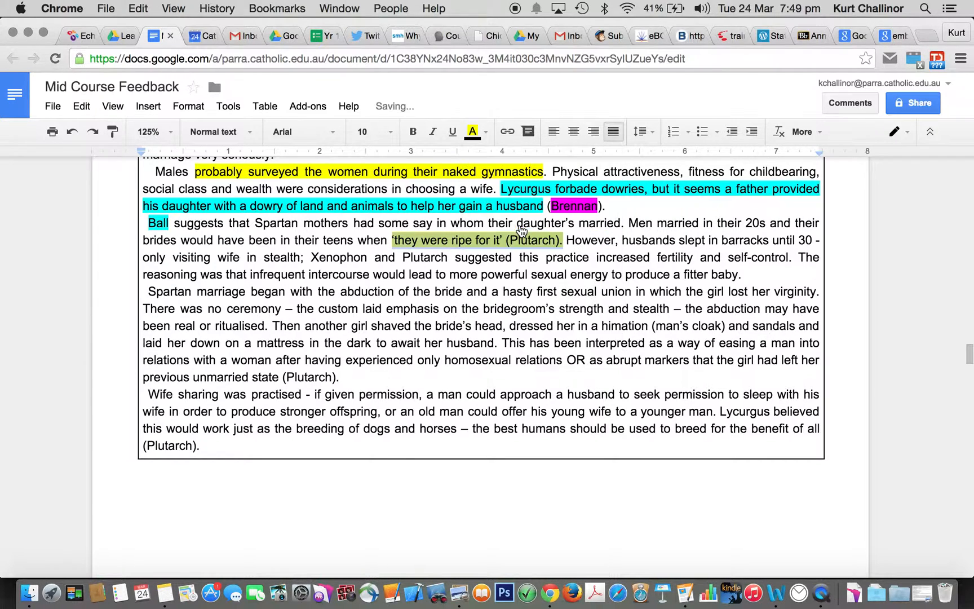
pyautogui.scroll(-3)
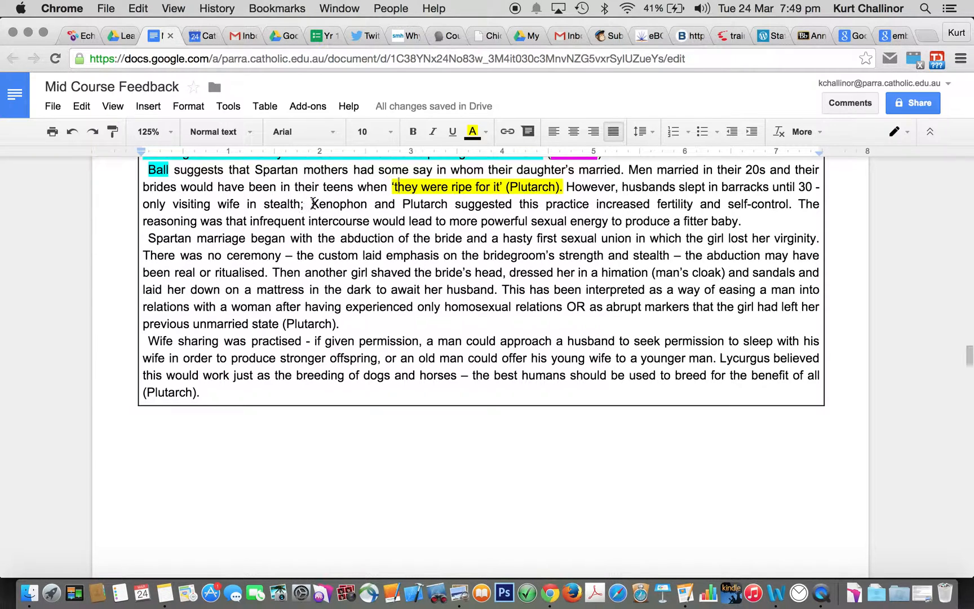
pyautogui.moveTo(311, 203); pyautogui.dragTo(790, 203)
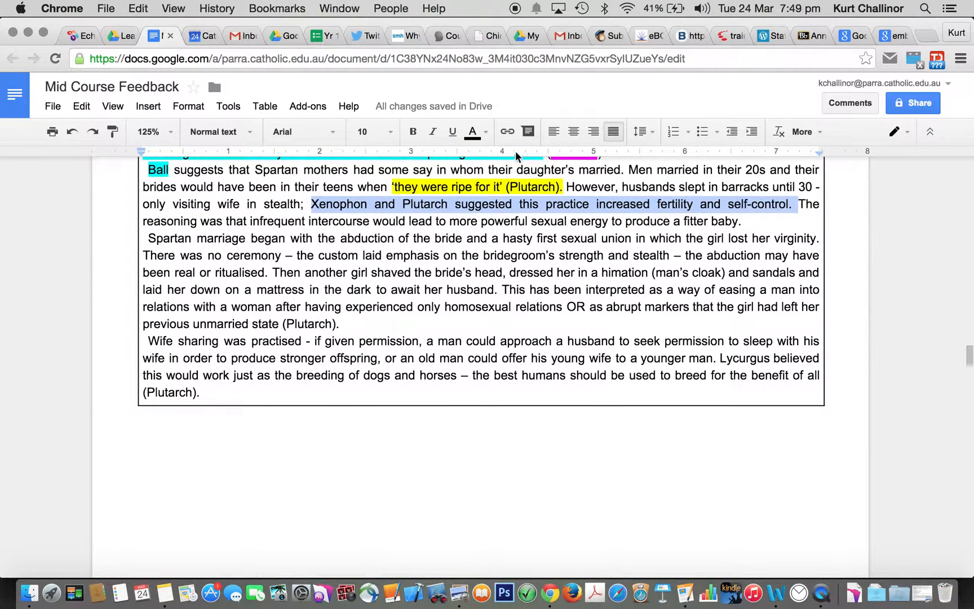
pyautogui.click(473, 131)
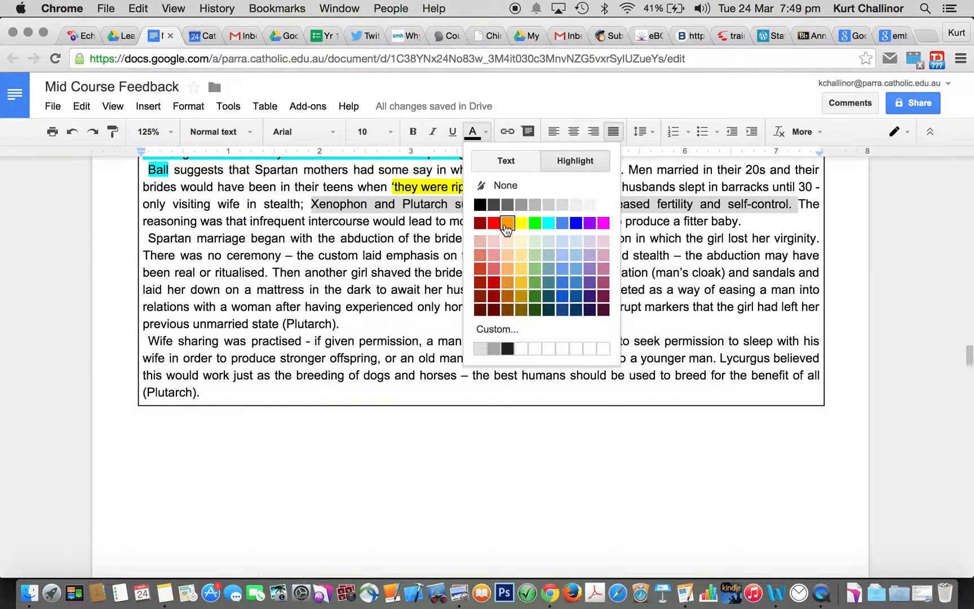
pyautogui.click(507, 221)
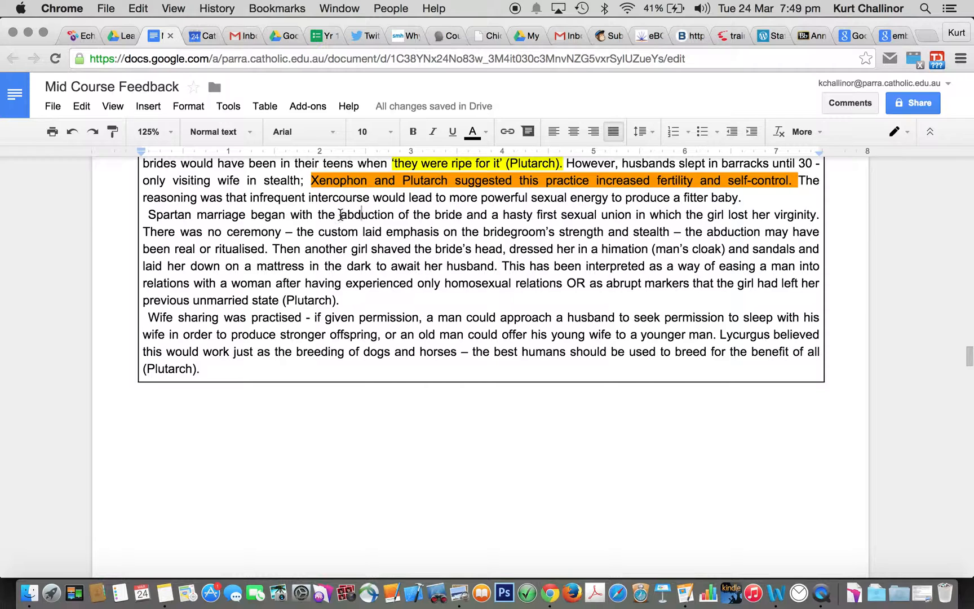
# Step: Highlight abduction, 'no ceremony', 'real or ritualised' and 'homosexual relations' green and the head-shaving phrase cyan
pyautogui.doubleClick(366, 215)
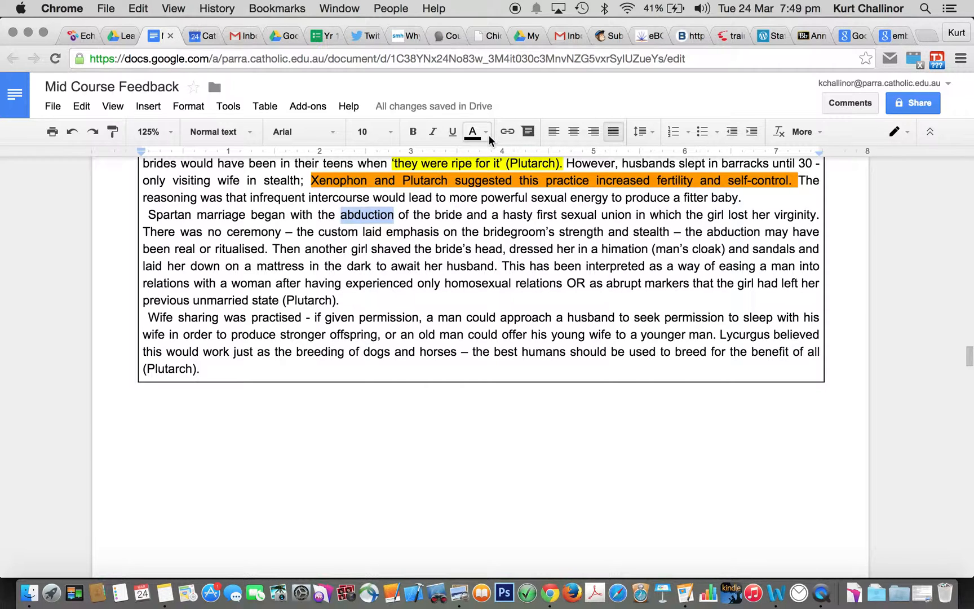
pyautogui.click(473, 132)
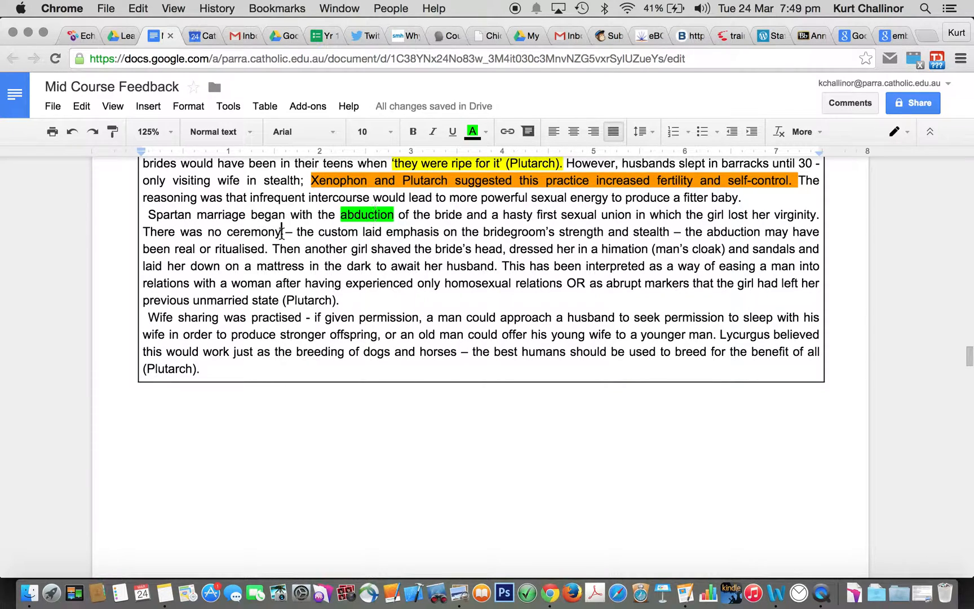
pyautogui.click(472, 132)
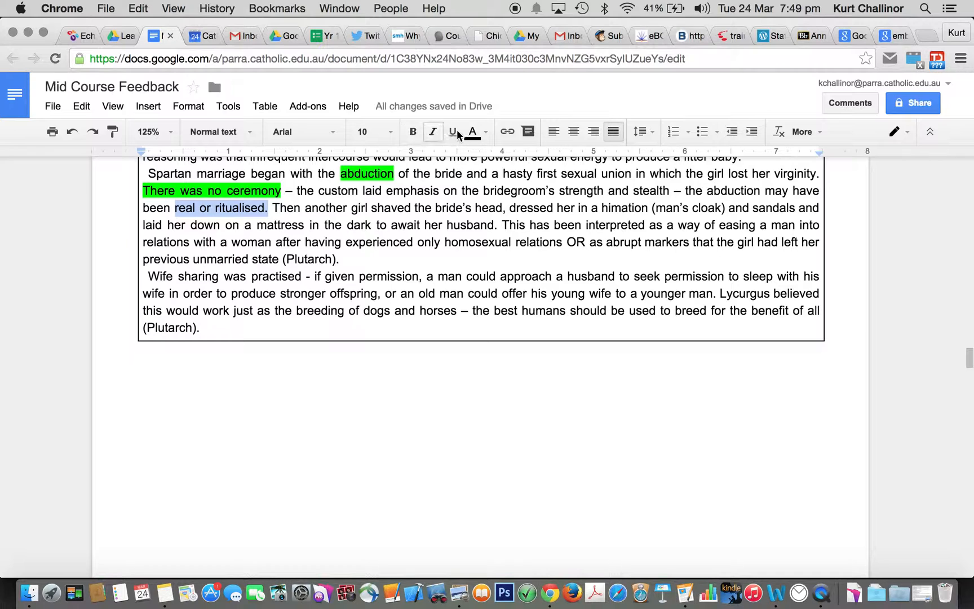
pyautogui.click(473, 131)
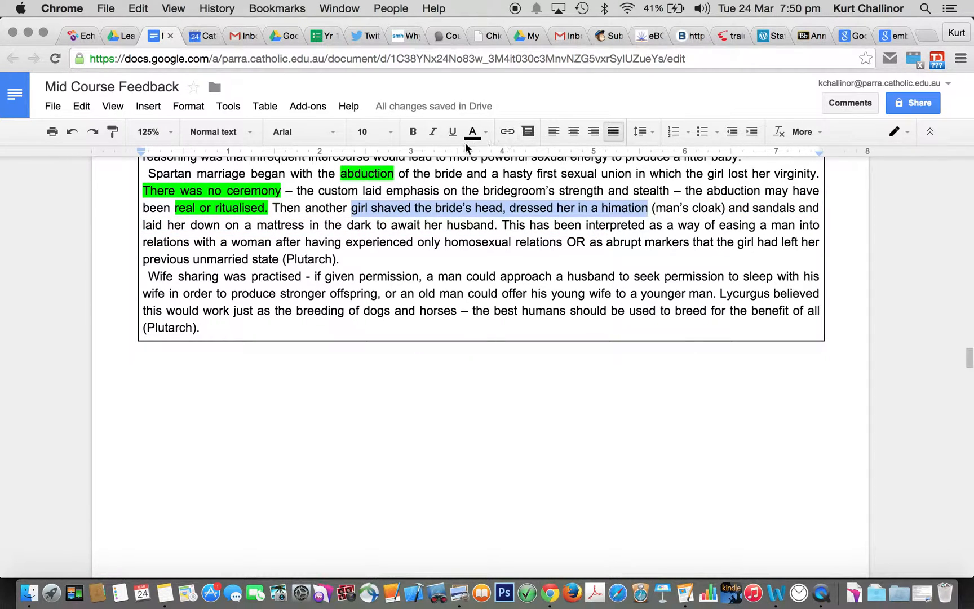
pyautogui.click(472, 132)
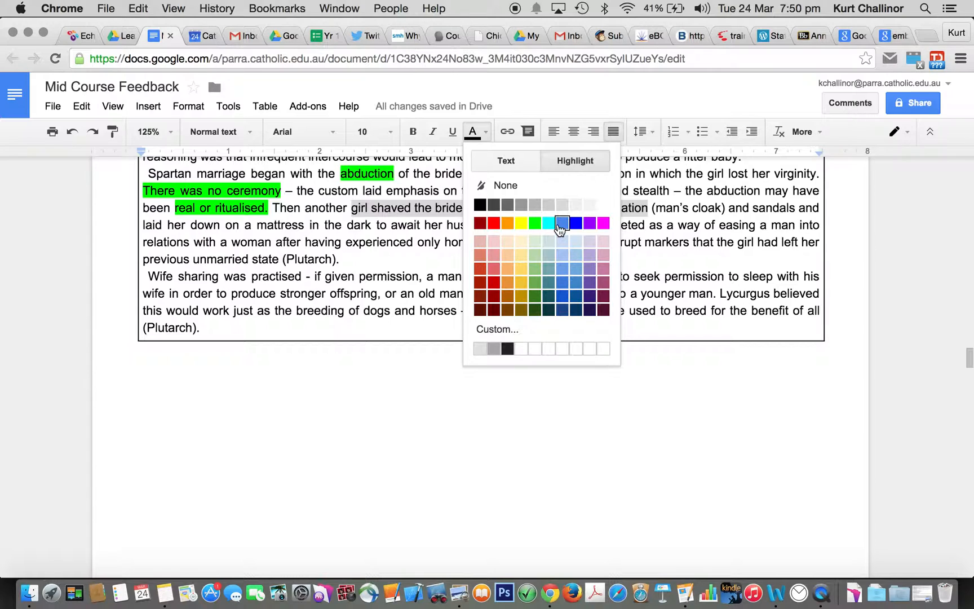
pyautogui.click(561, 223)
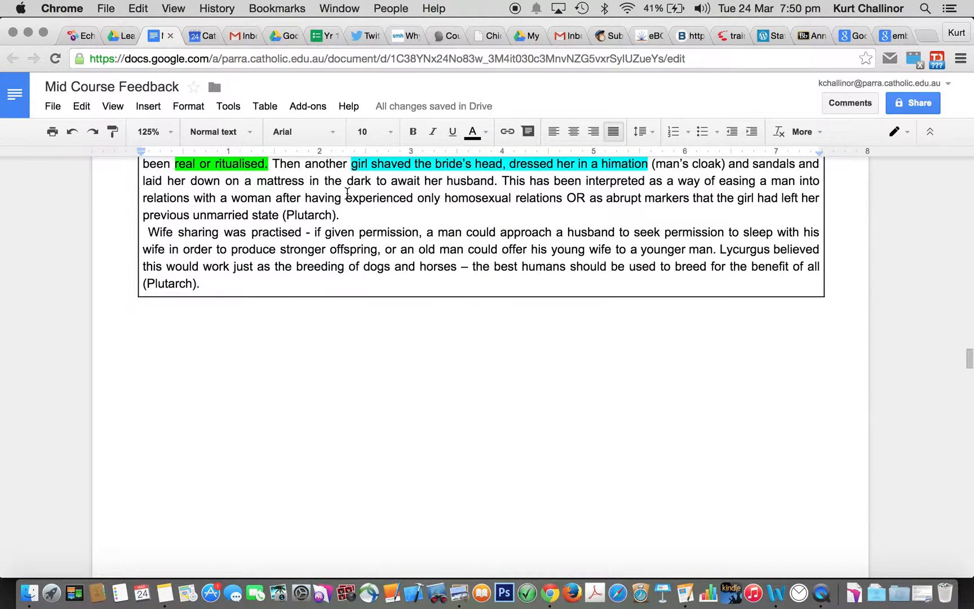
pyautogui.moveTo(352, 198); pyautogui.dragTo(564, 197)
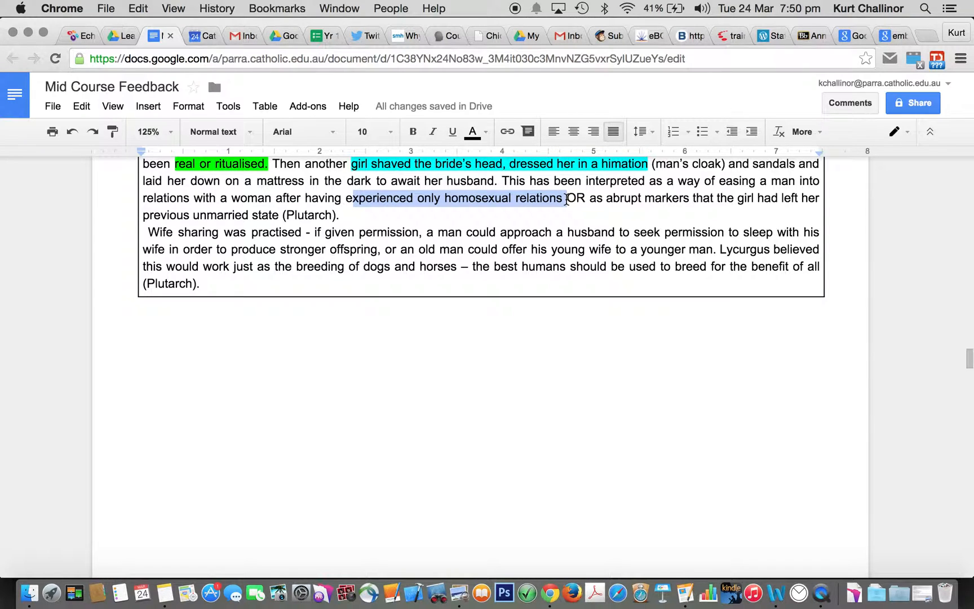
pyautogui.click(472, 131)
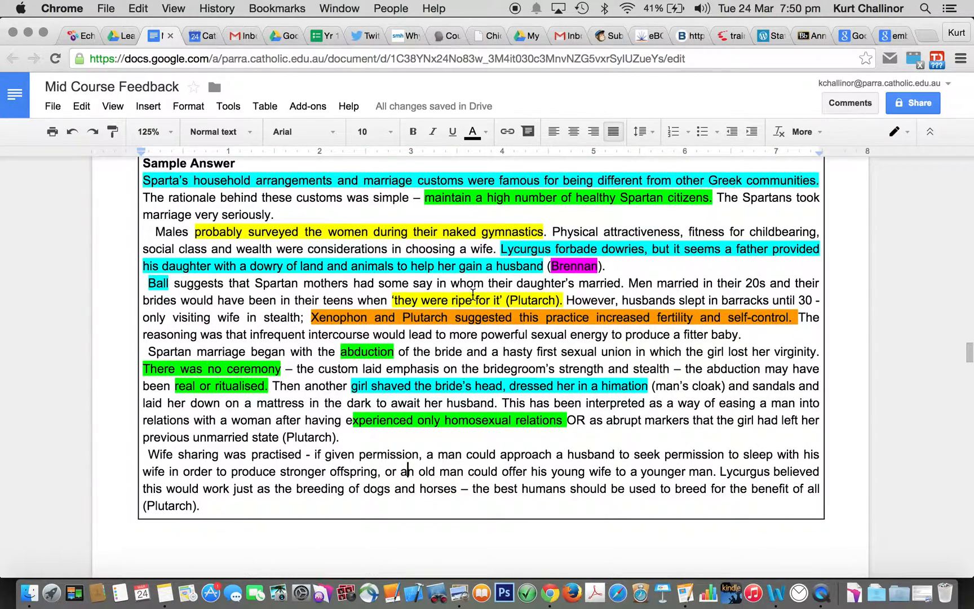
pyautogui.scroll(-3)
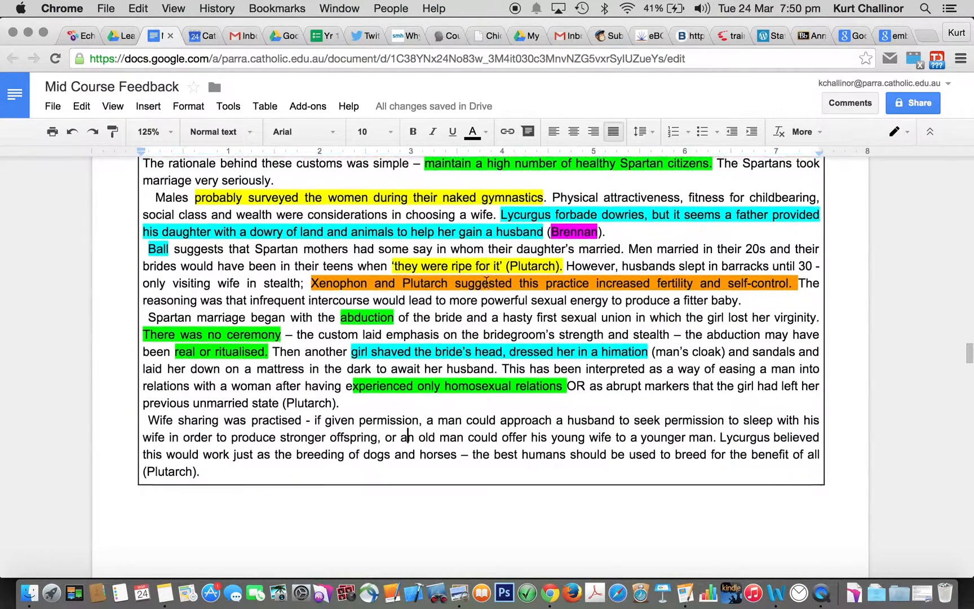
pyautogui.scroll(-3)
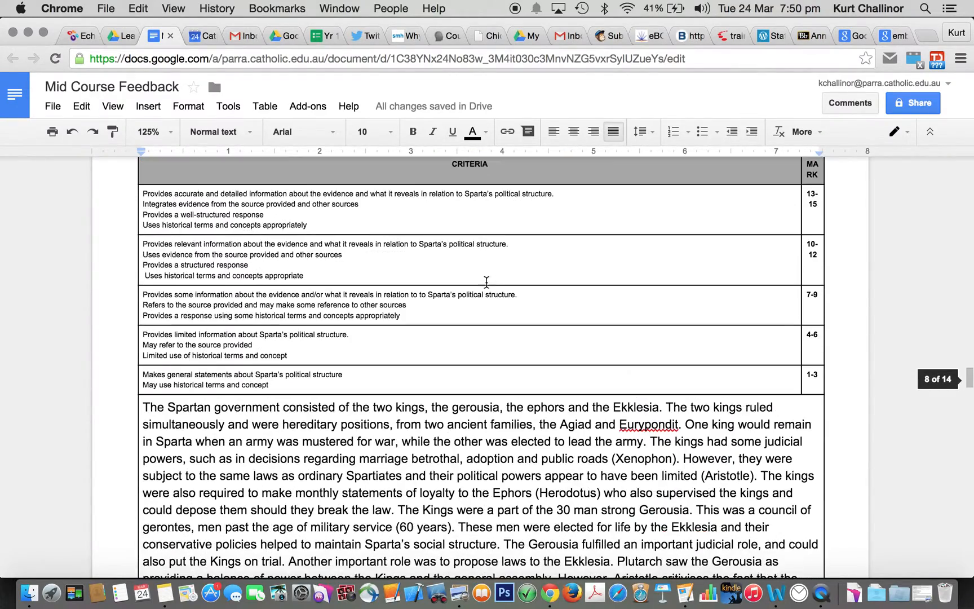
pyautogui.scroll(-3)
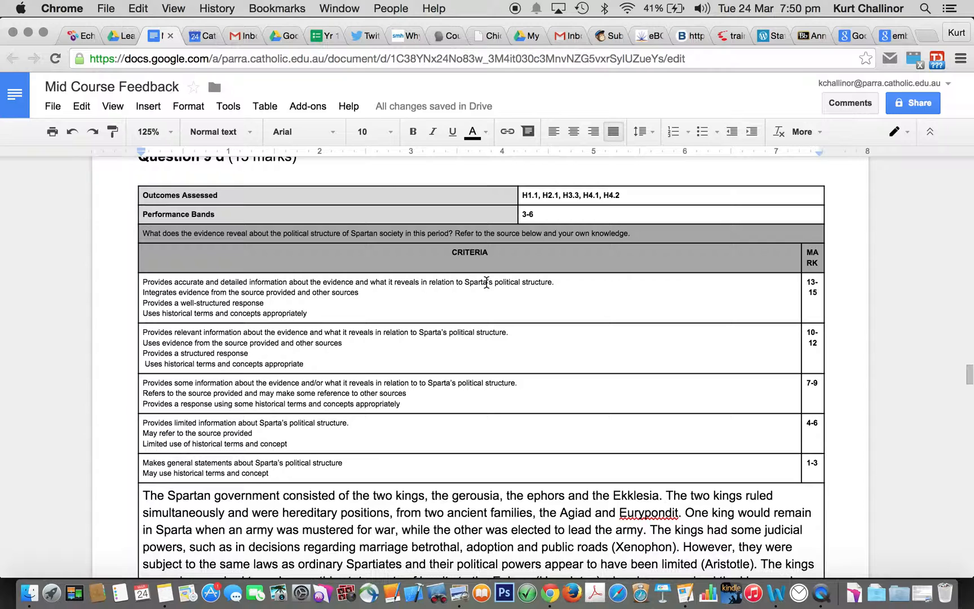
pyautogui.scroll(-3)
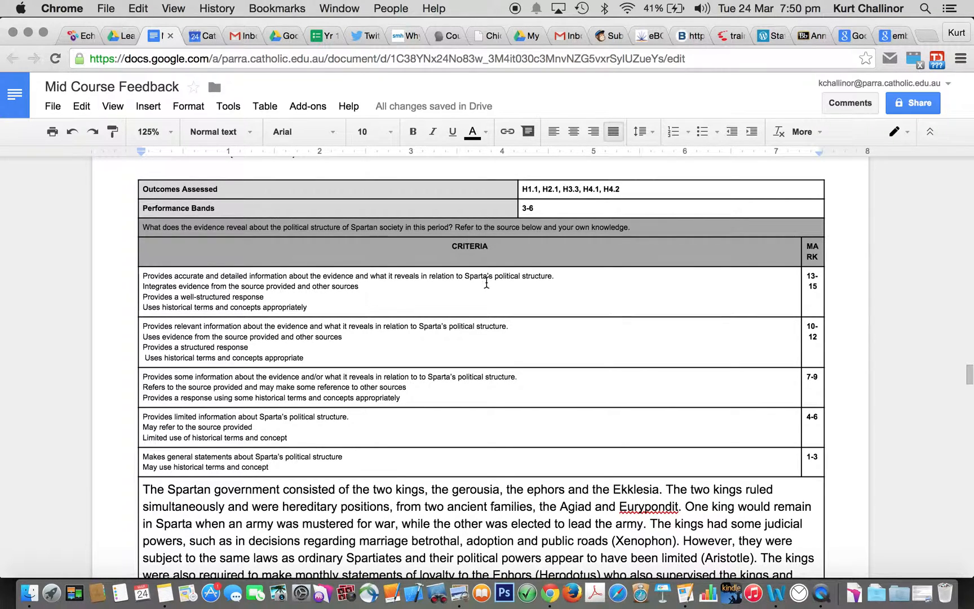
pyautogui.scroll(-3)
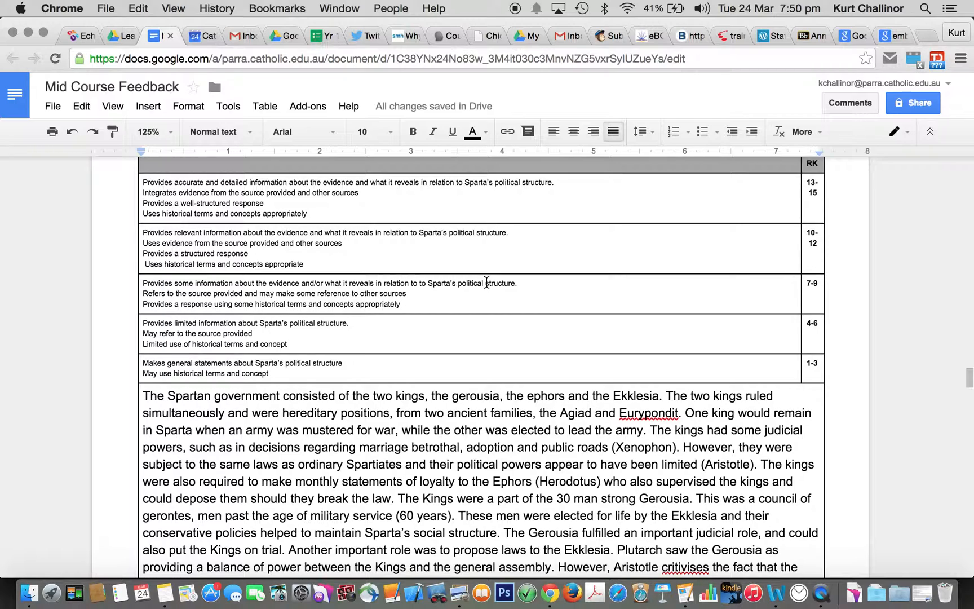
pyautogui.moveTo(432, 261)
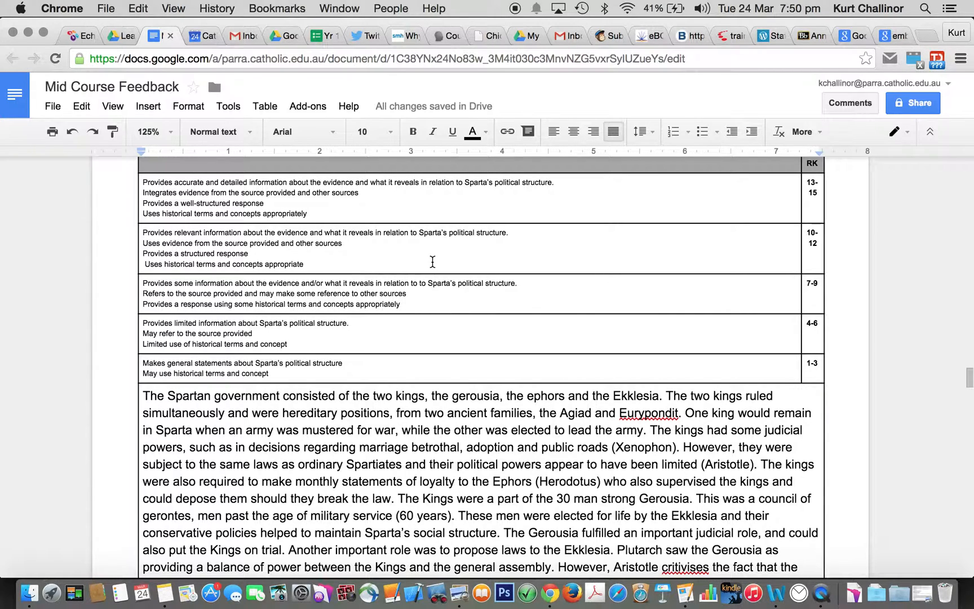
pyautogui.moveTo(573, 365)
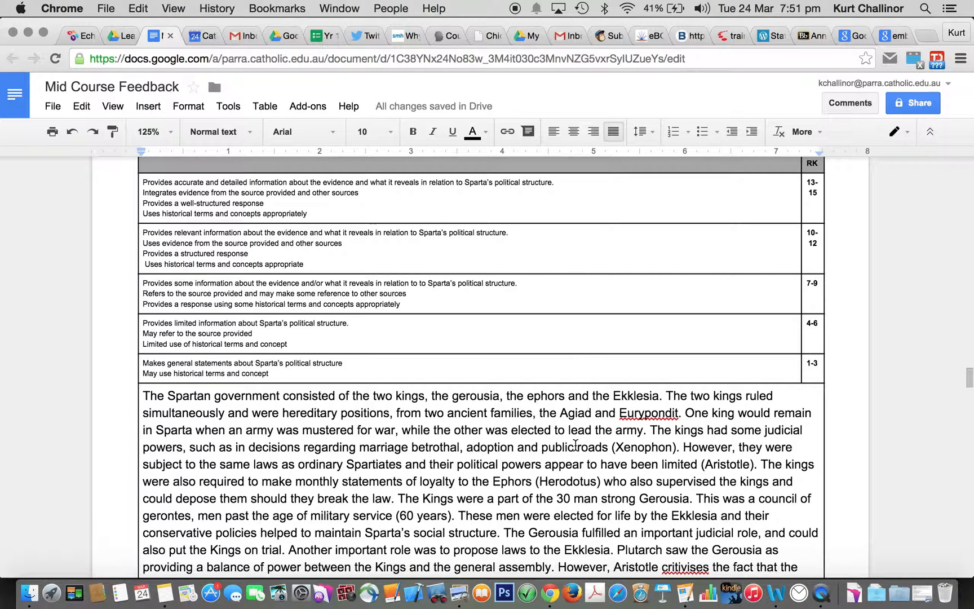
pyautogui.scroll(-3)
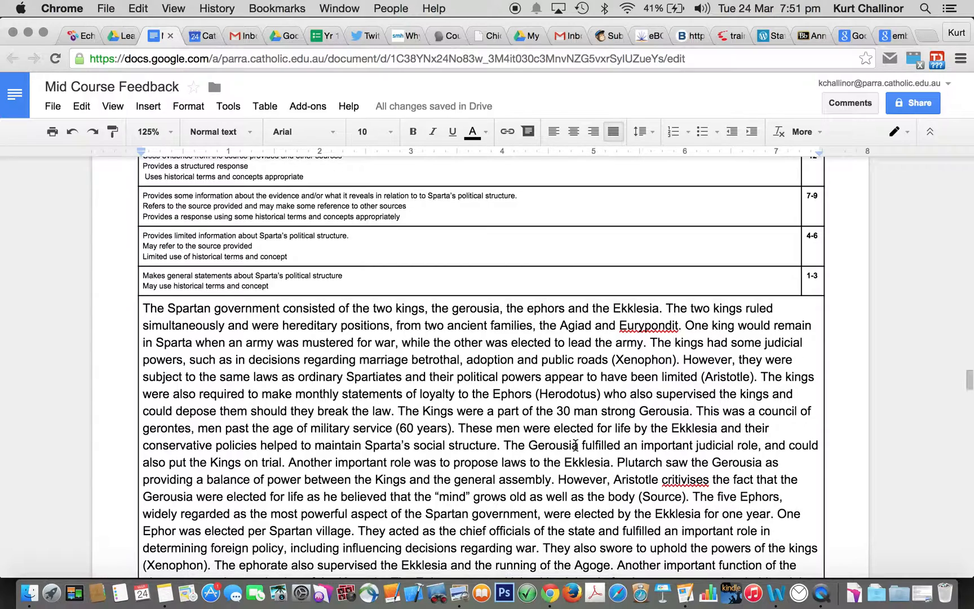
pyautogui.scroll(-3)
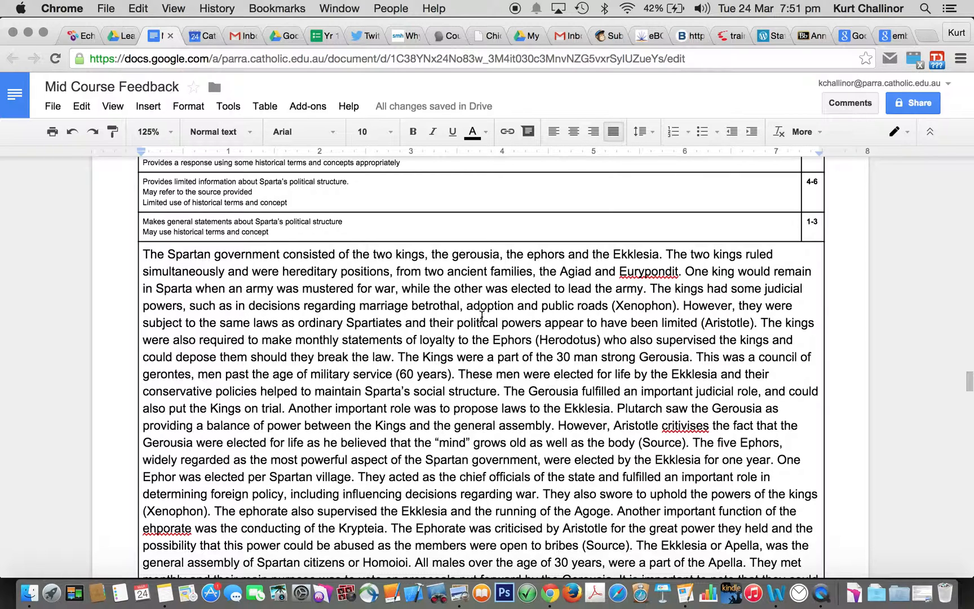
pyautogui.scroll(-3)
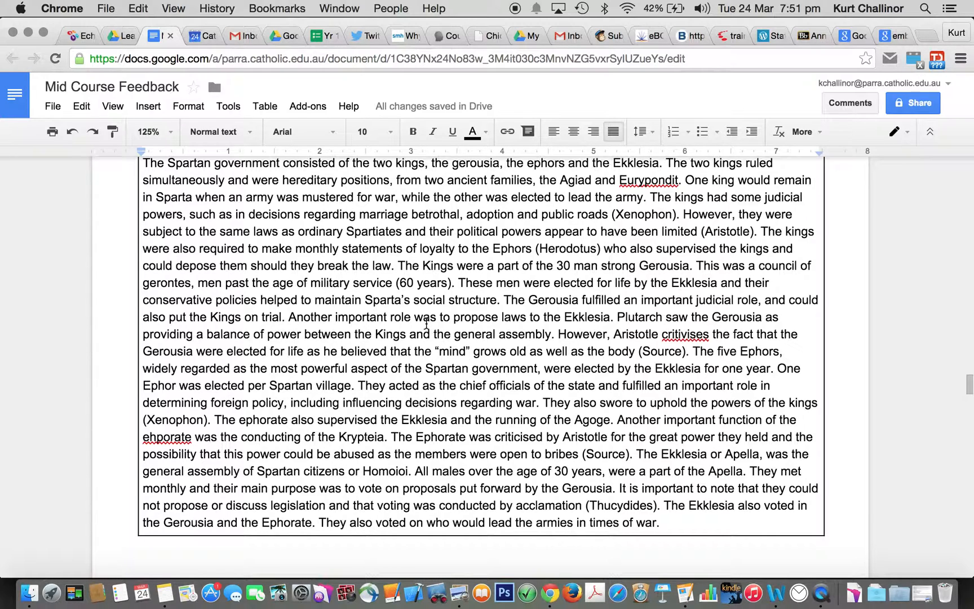
# Step: Highlight the source names Herodotus, Aristotle and the first Xenophon in cyan
pyautogui.moveTo(436, 351); pyautogui.dragTo(688, 351)
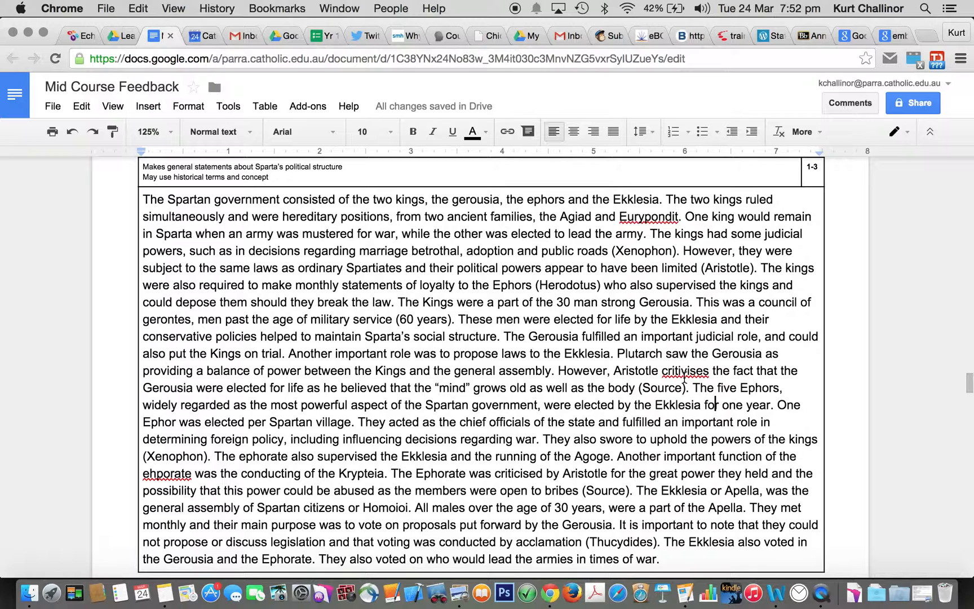
pyautogui.doubleClick(567, 285)
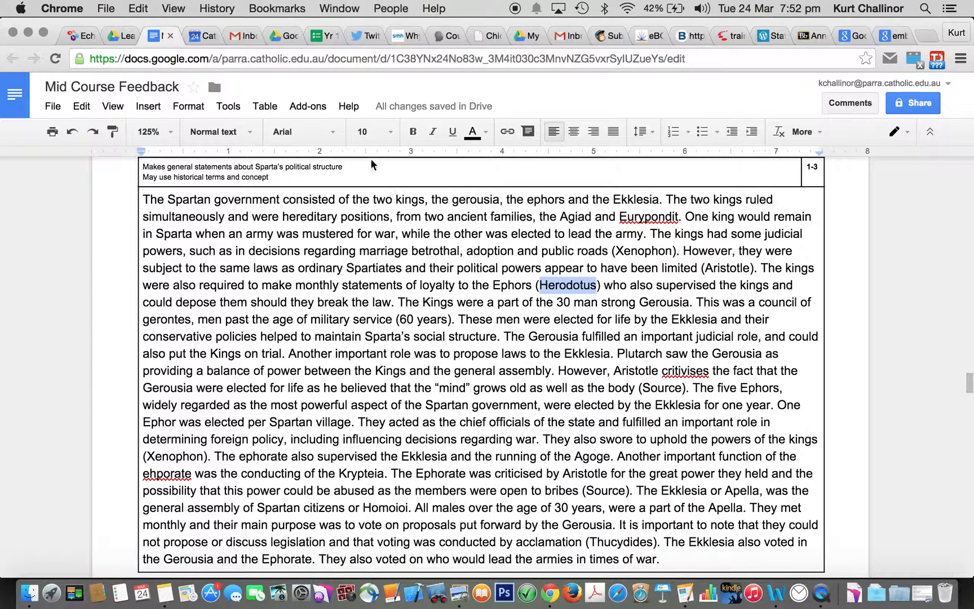
pyautogui.click(473, 132)
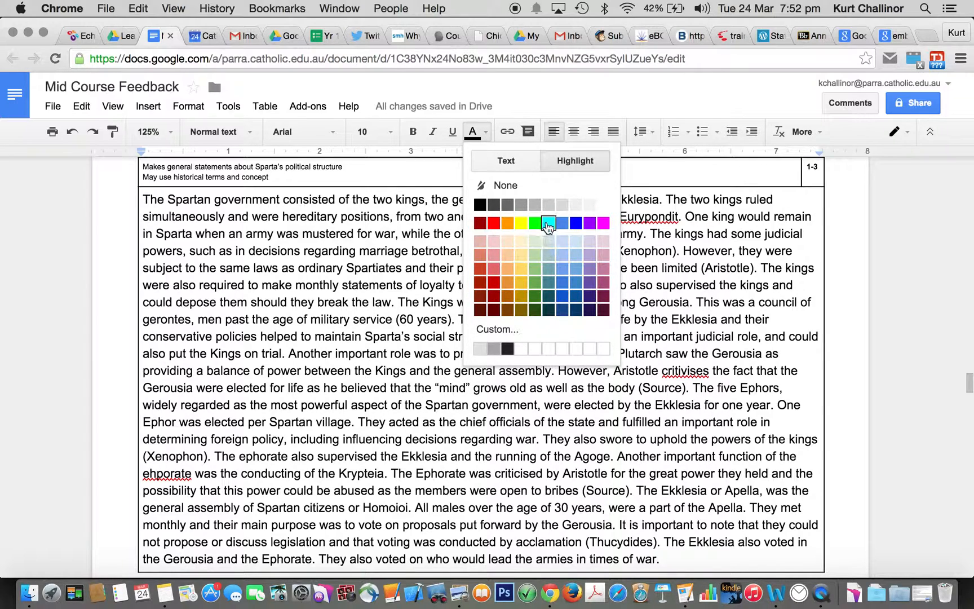
pyautogui.click(548, 224)
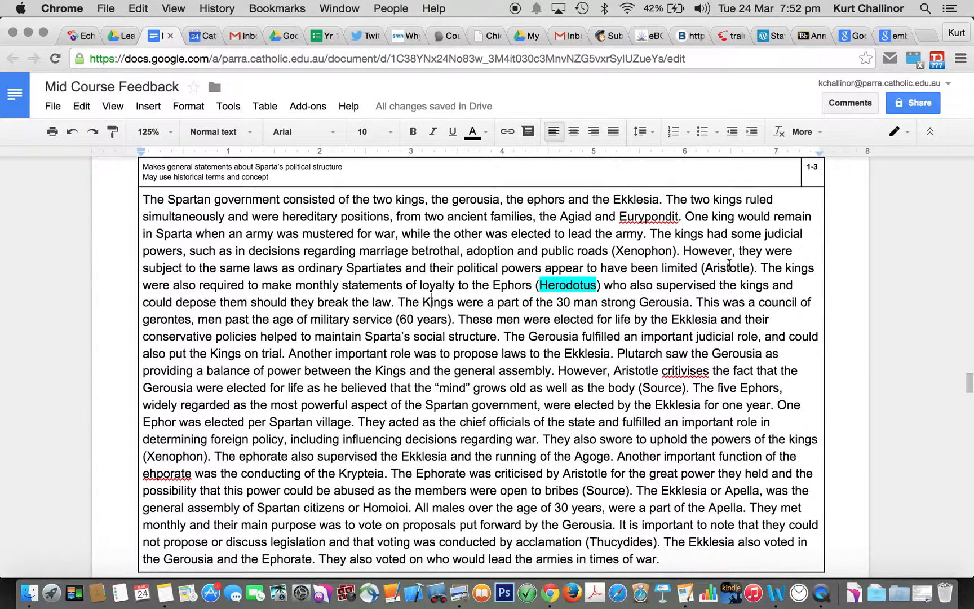
pyautogui.click(473, 132)
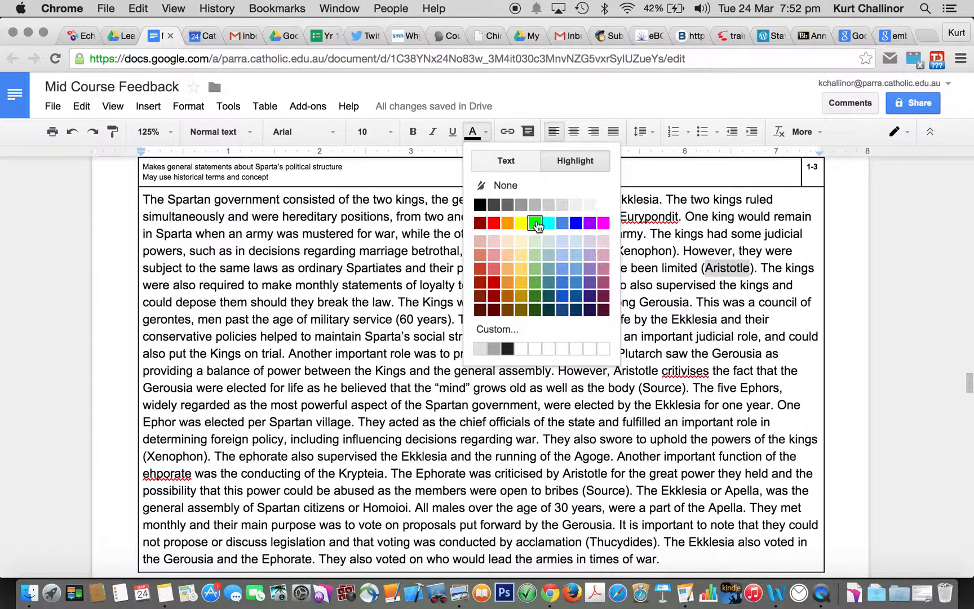
pyautogui.click(536, 223)
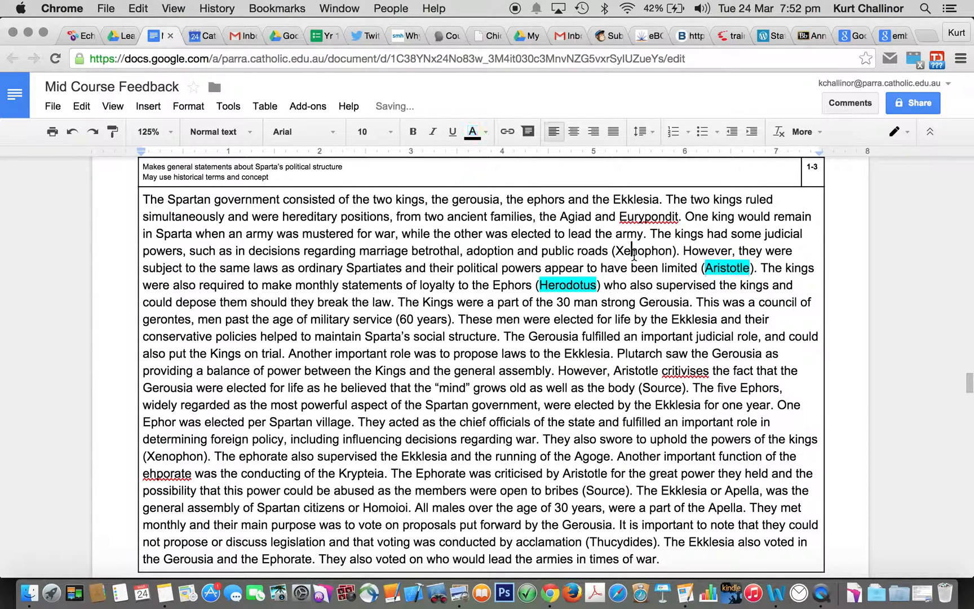
pyautogui.click(473, 131)
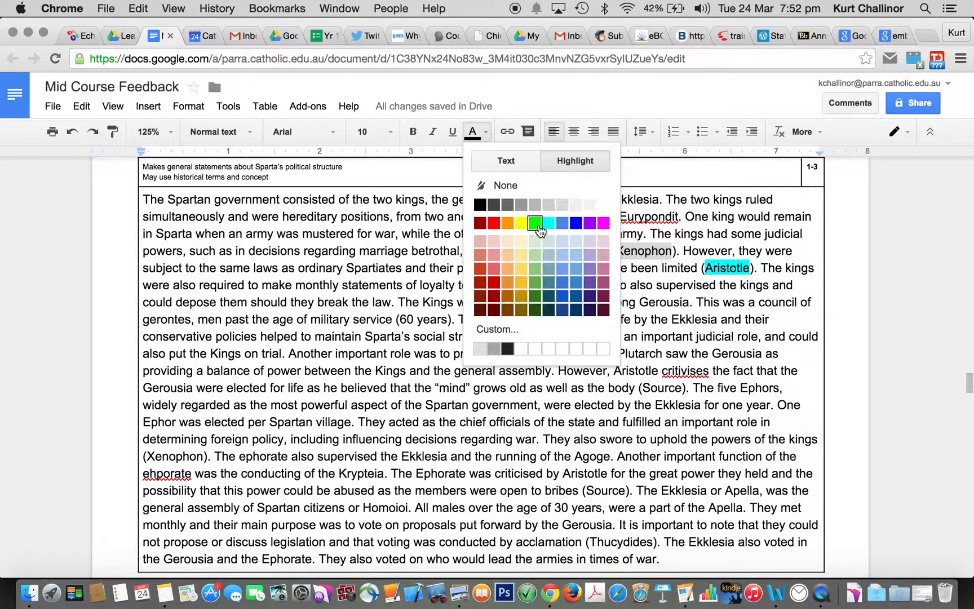
pyautogui.click(535, 222)
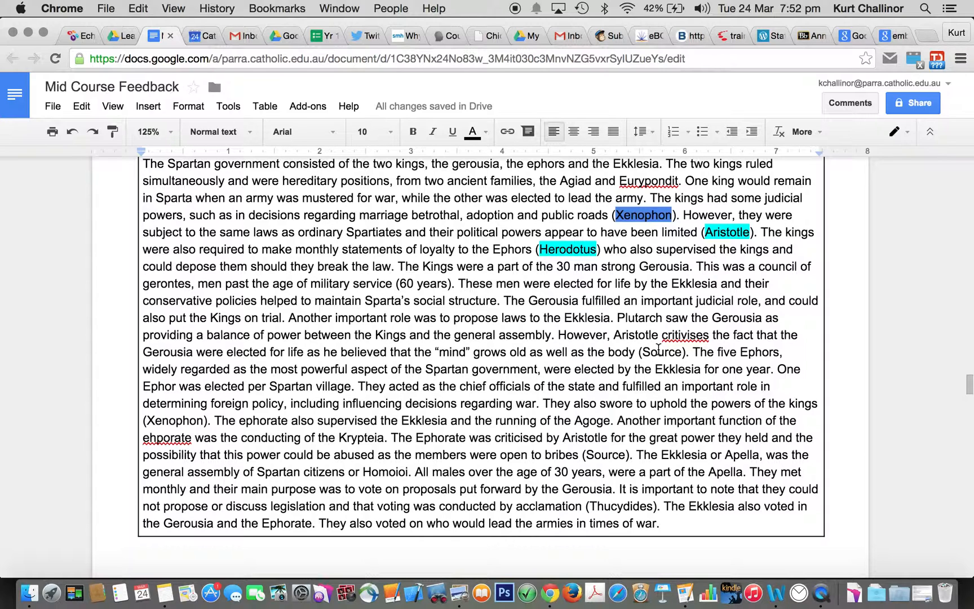
# Step: Highlight the second Xenophon and Thucydides in cyan further down the answer
pyautogui.scroll(-3)
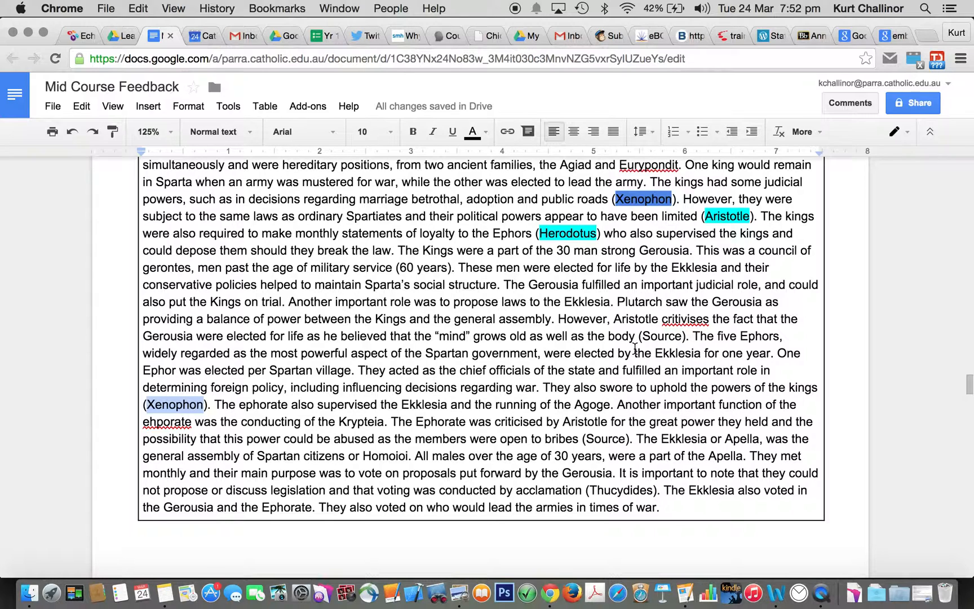
pyautogui.moveTo(460, 396)
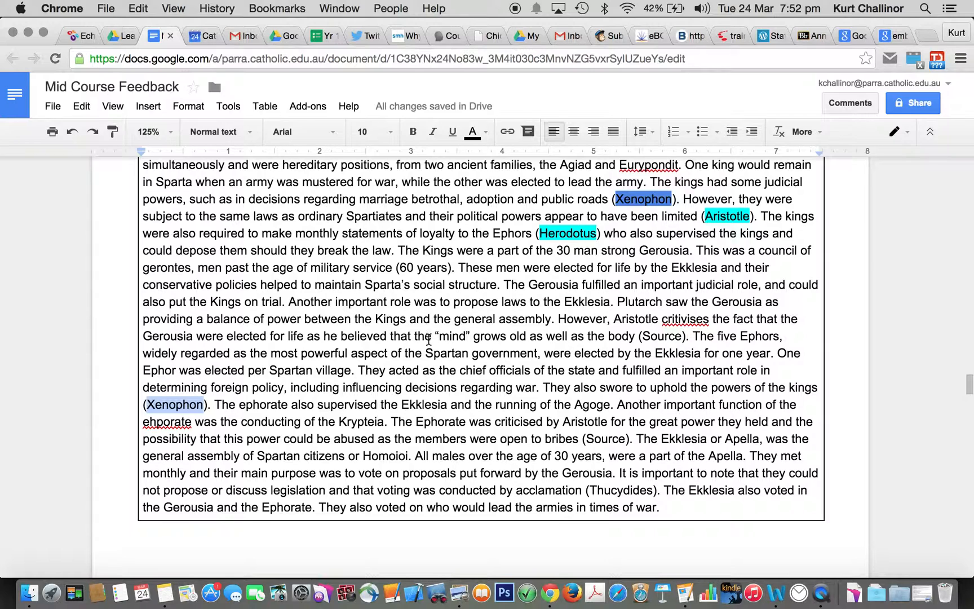
pyautogui.click(472, 131)
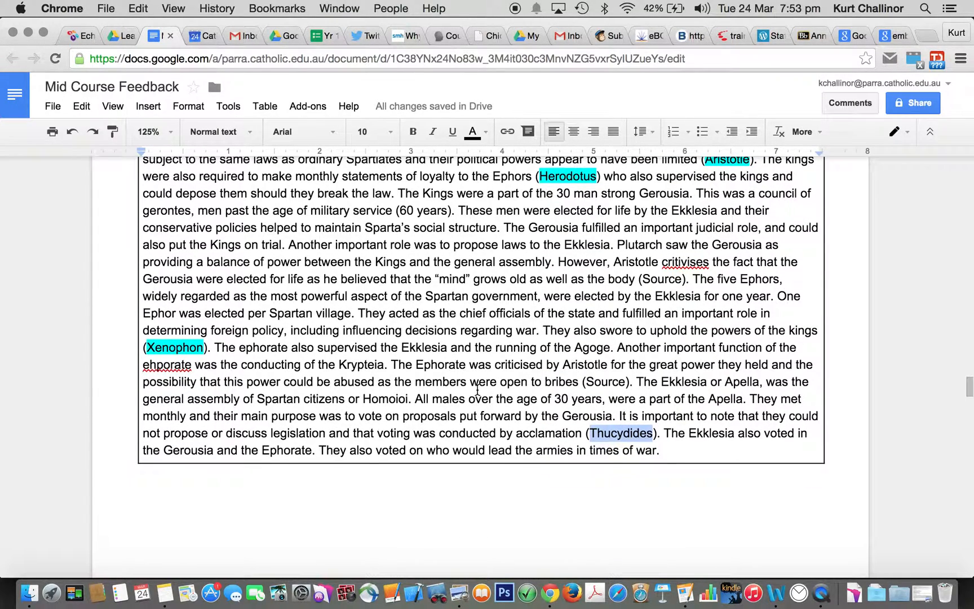
pyautogui.click(484, 132)
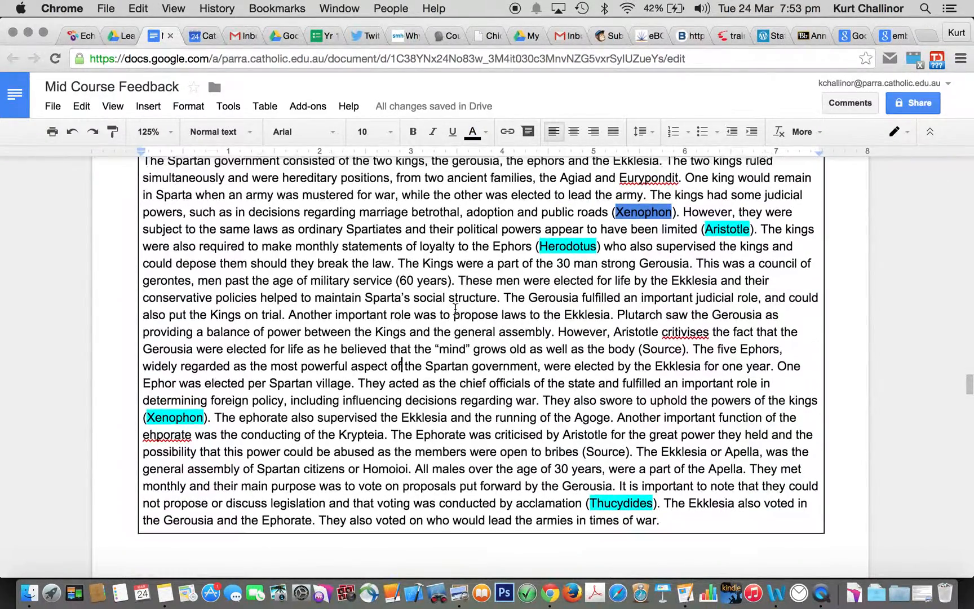
pyautogui.scroll(3)
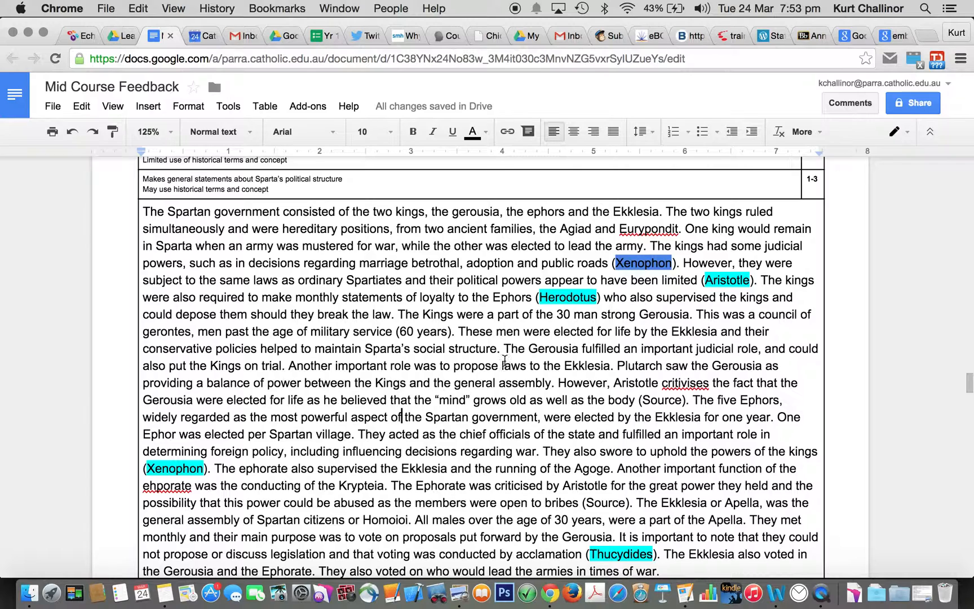
pyautogui.doubleClick(639, 366)
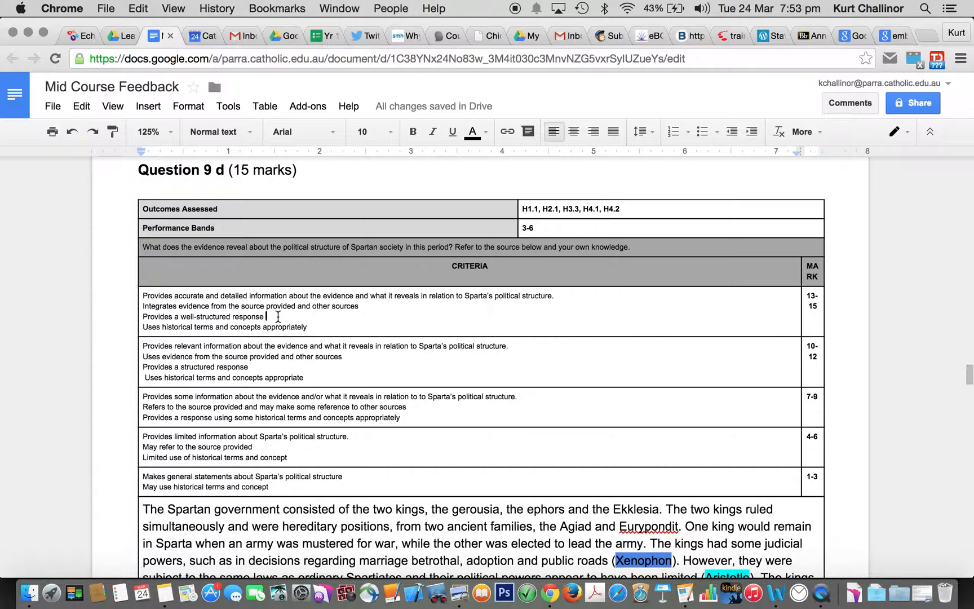
# Step: Highlight 'Provides a well-structured response' and 'Provides a structured response' in cyan in the 9d marking table
pyautogui.click(484, 131)
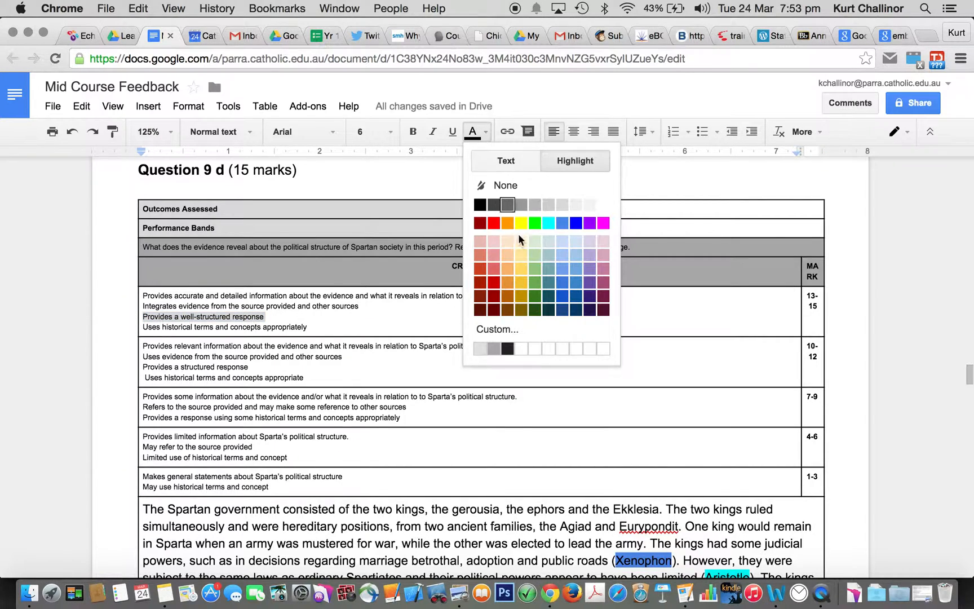
pyautogui.click(549, 223)
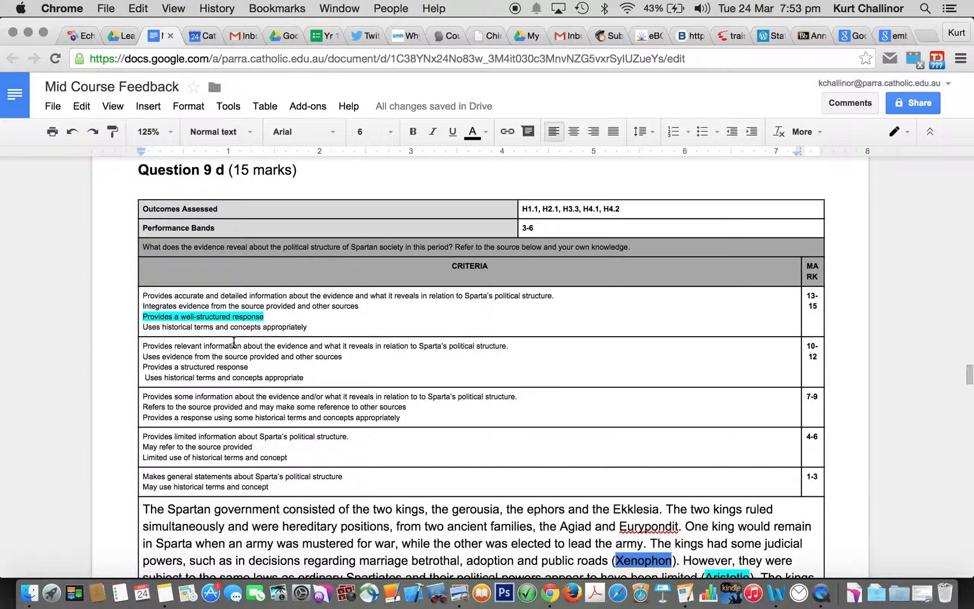
pyautogui.moveTo(177, 357)
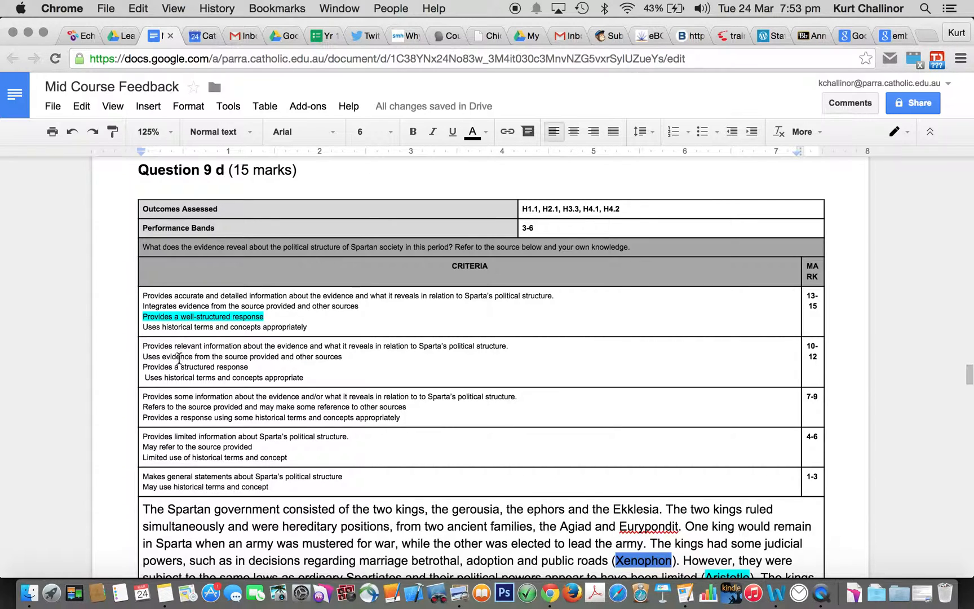
pyautogui.doubleClick(194, 367)
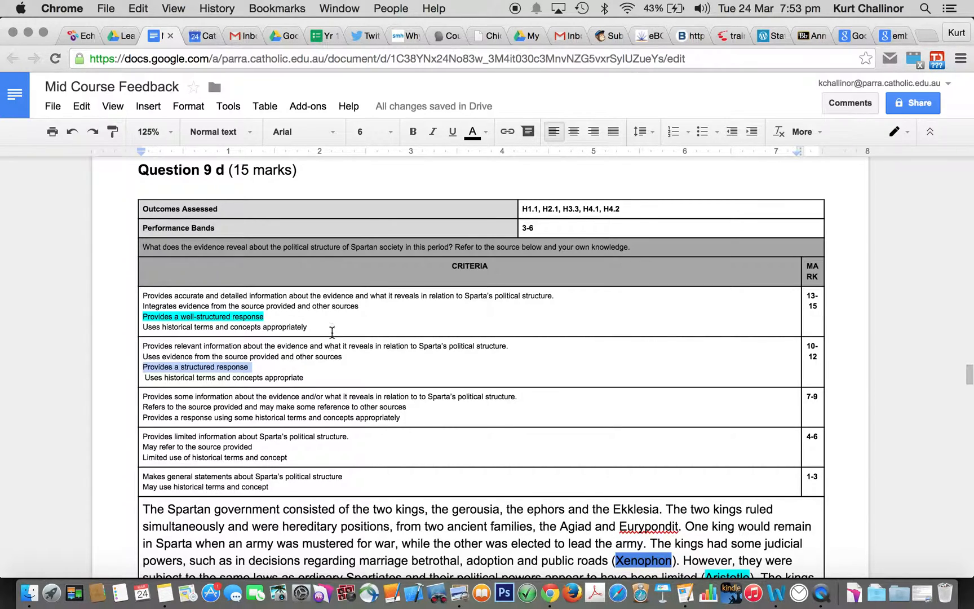
pyautogui.click(472, 131)
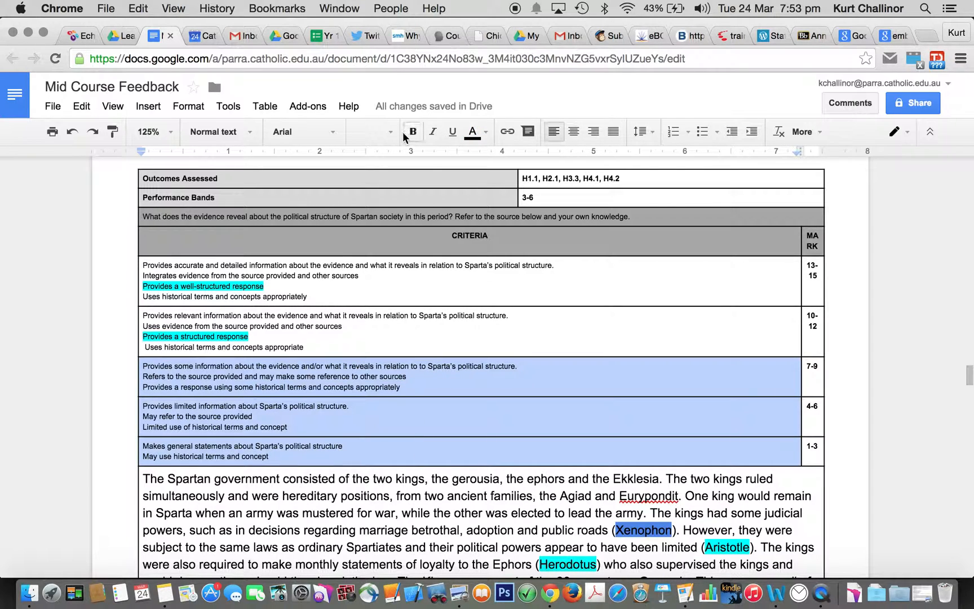
pyautogui.moveTo(412, 132)
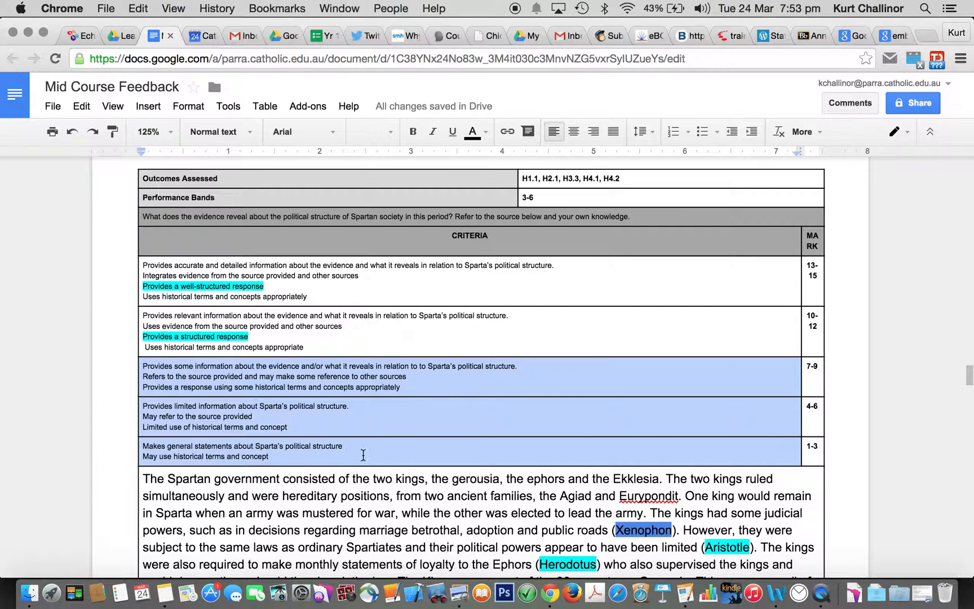
pyautogui.moveTo(245, 265)
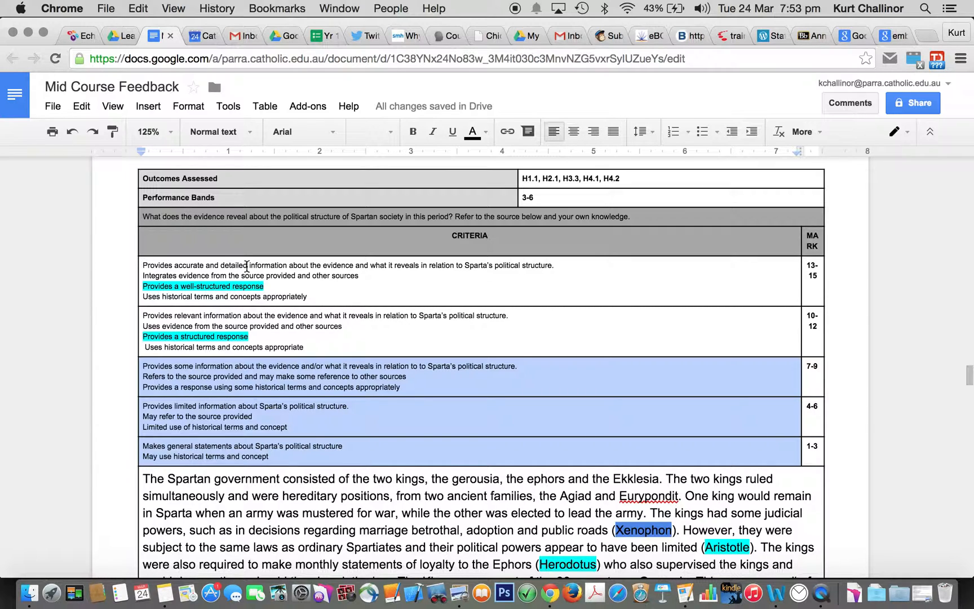
pyautogui.moveTo(261, 375)
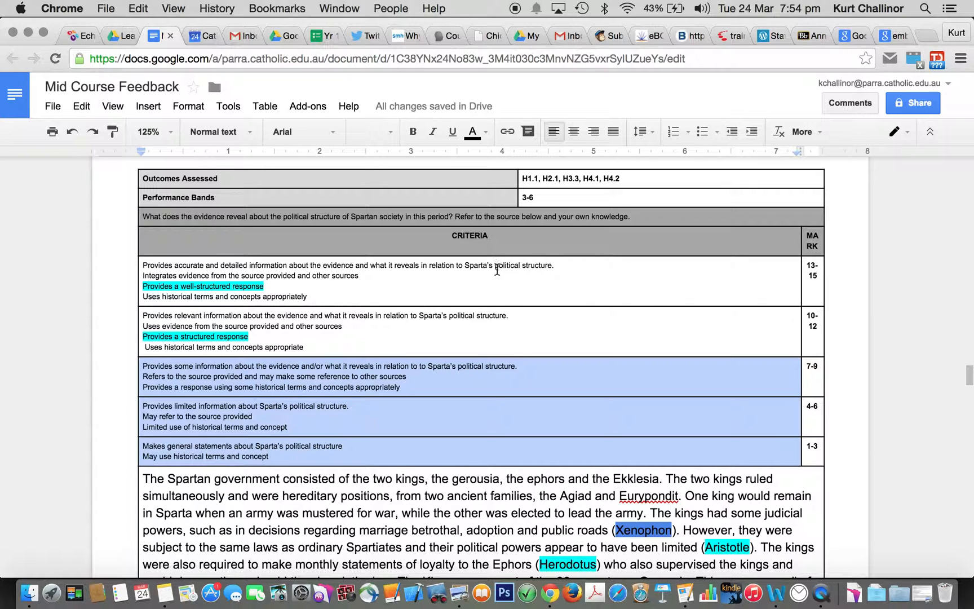
pyautogui.scroll(-3)
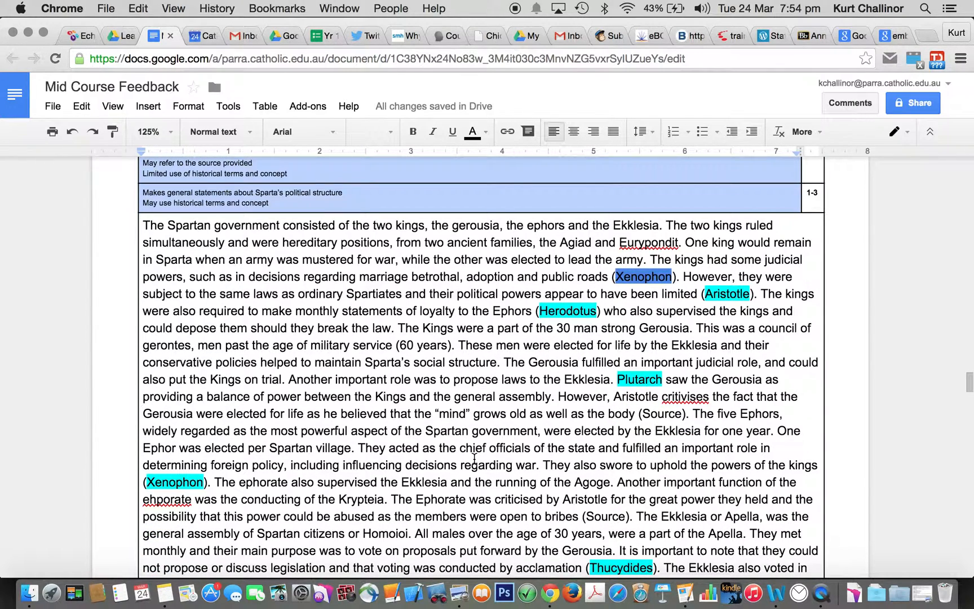
pyautogui.moveTo(580, 160)
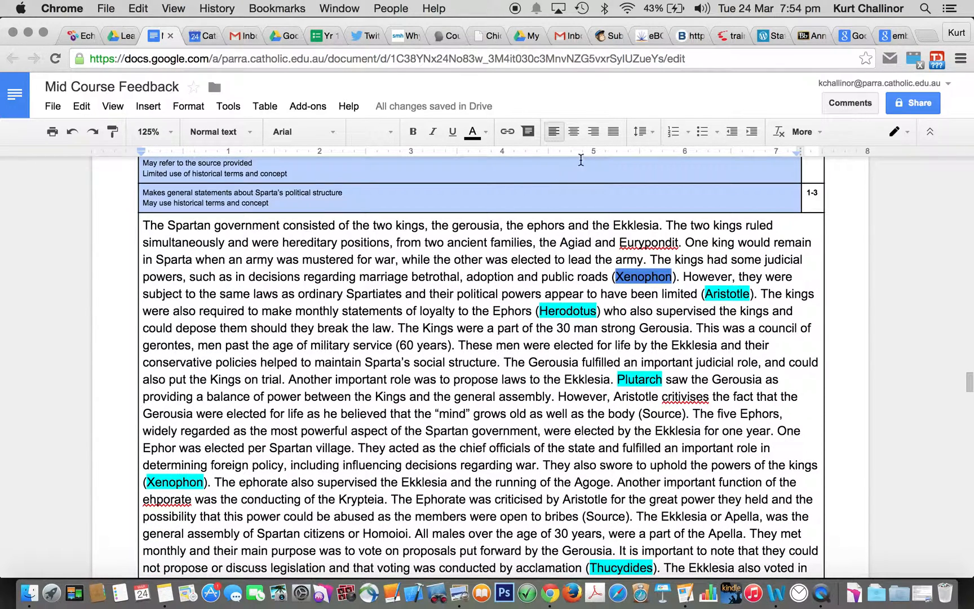